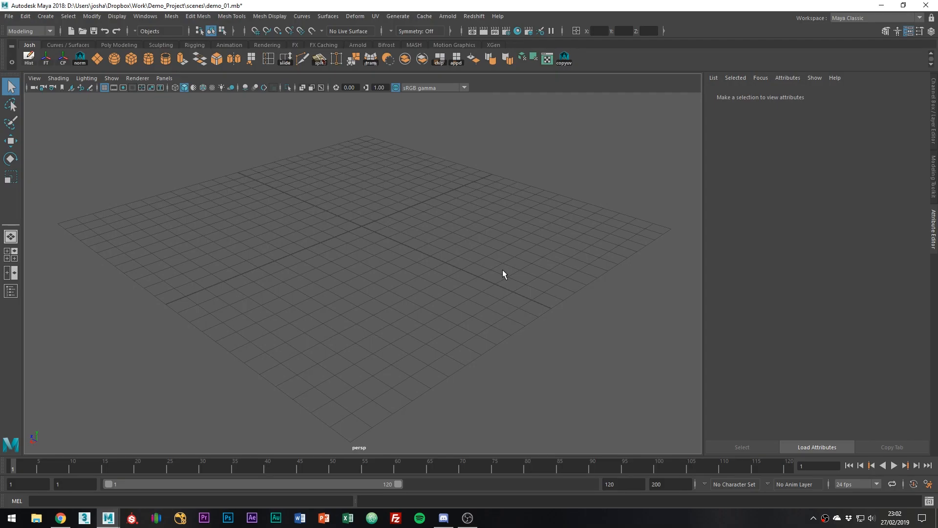
mouse_move(267, 167)
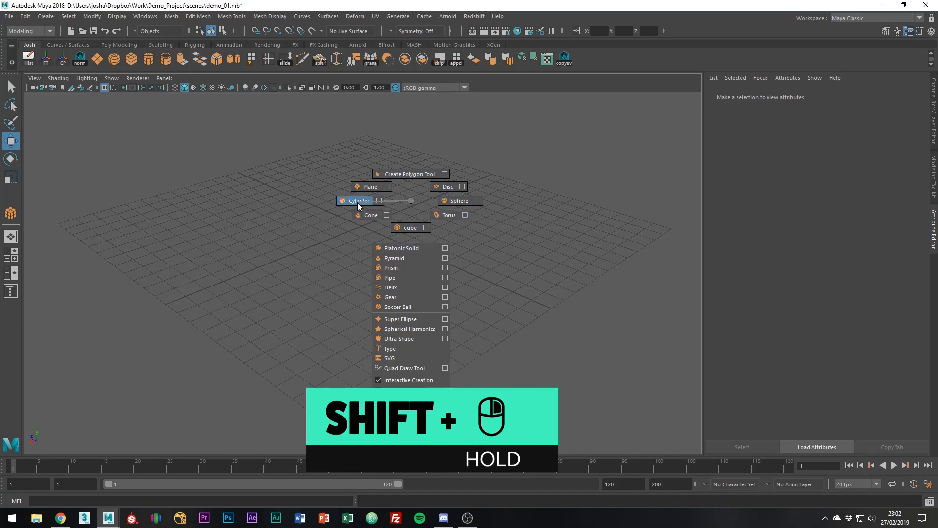
Draw polygon cylinder pCylinder1 interactively, pulling it up to a tall height on the grid
click(356, 200)
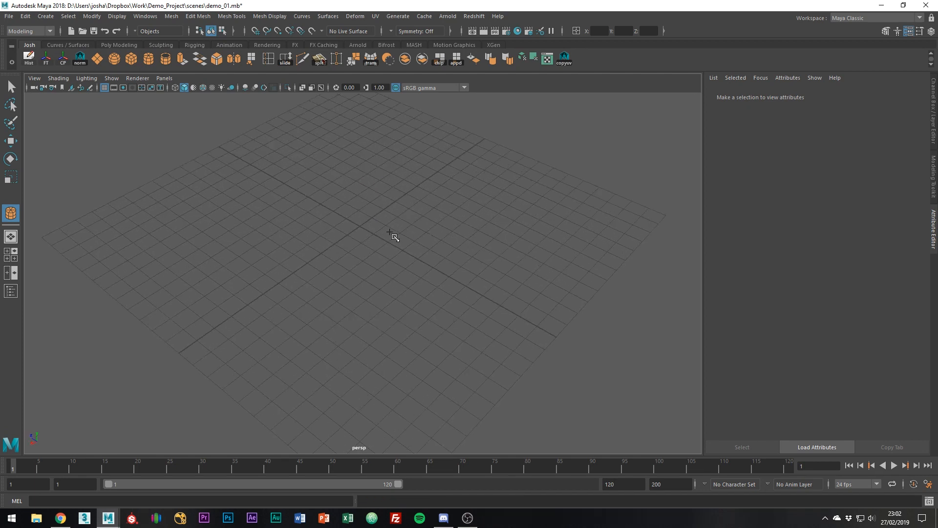
mouse_move(363, 230)
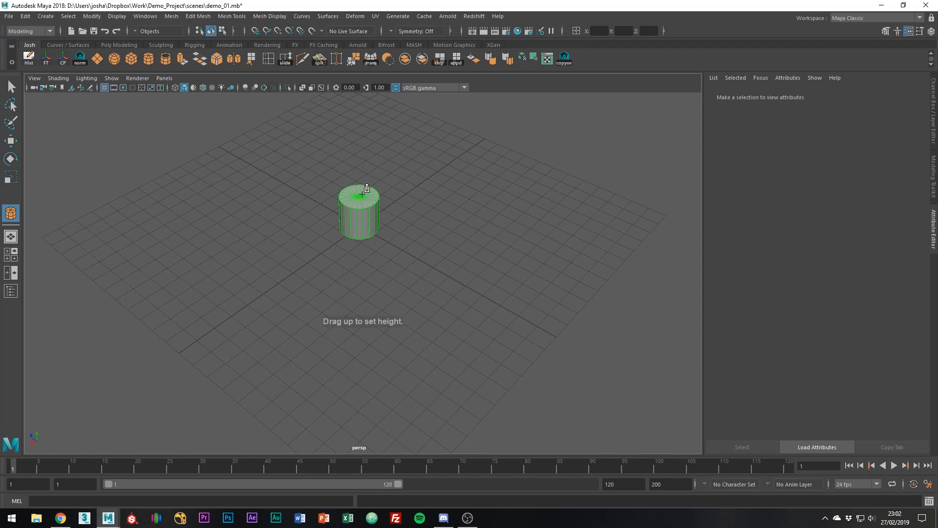
drag(362, 191, 361, 138)
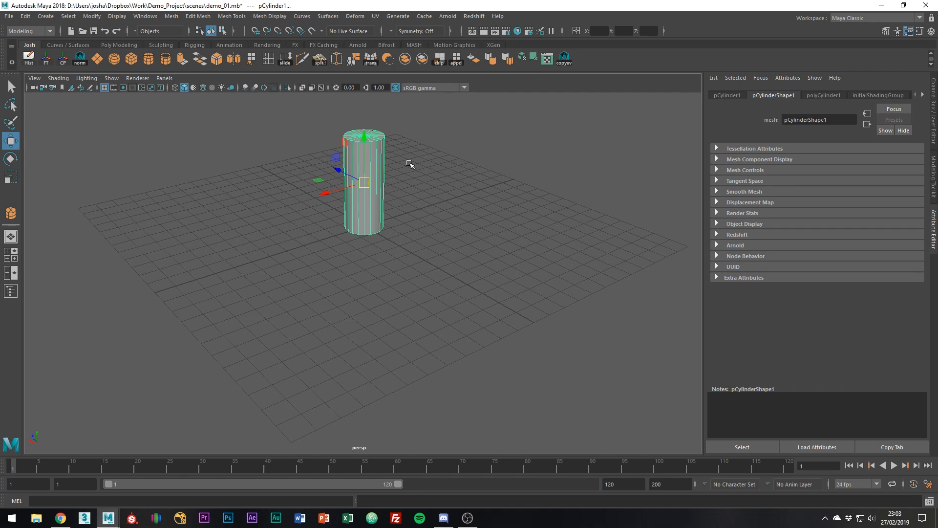
mouse_move(759, 152)
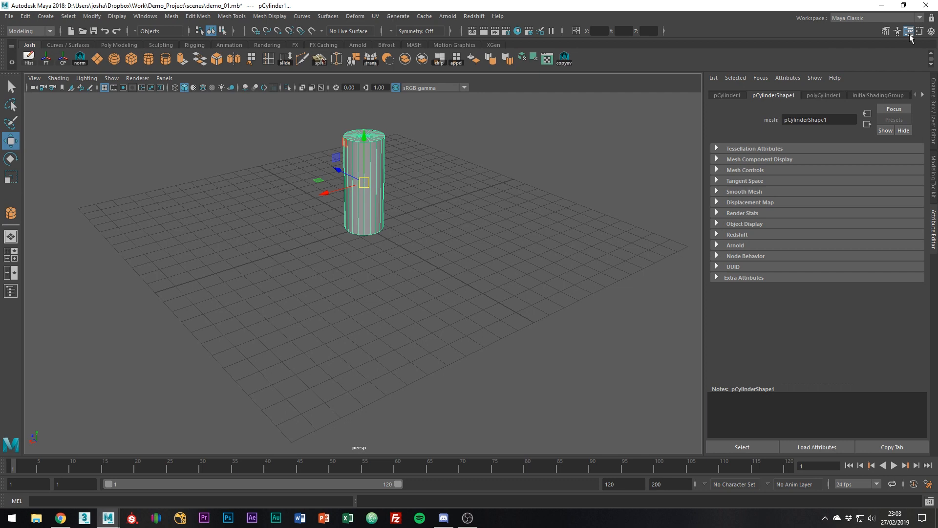
Set polyCylinder1's Subdivisions Axis to 12 in the in-view editor and deselect
click(823, 95)
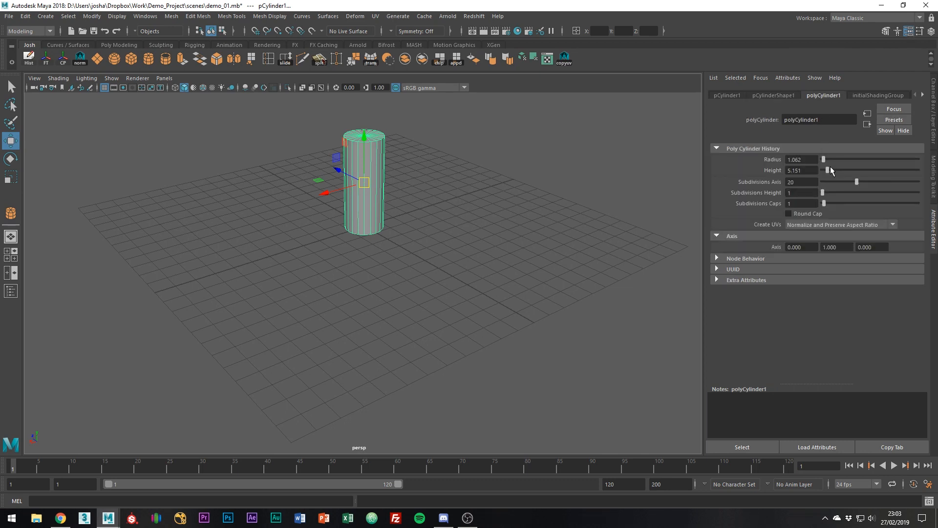
mouse_move(503, 200)
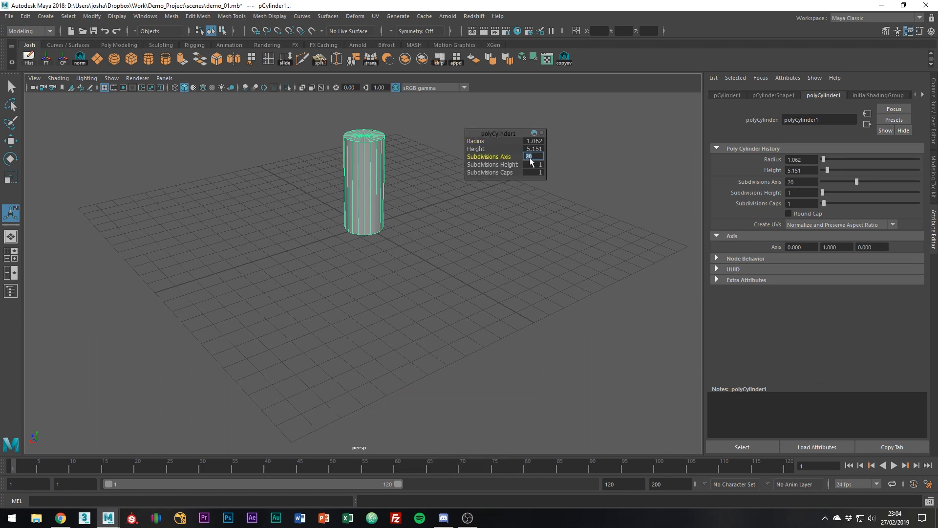
text(12)
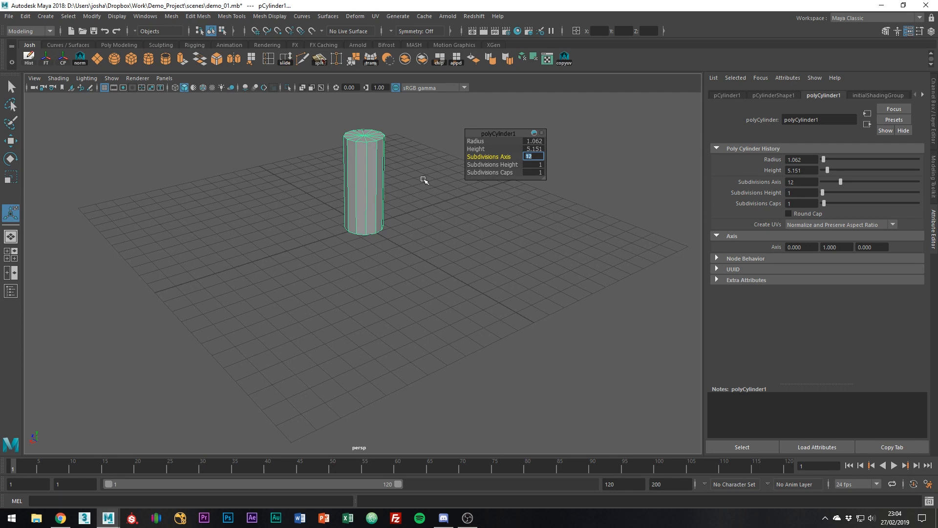
click(511, 195)
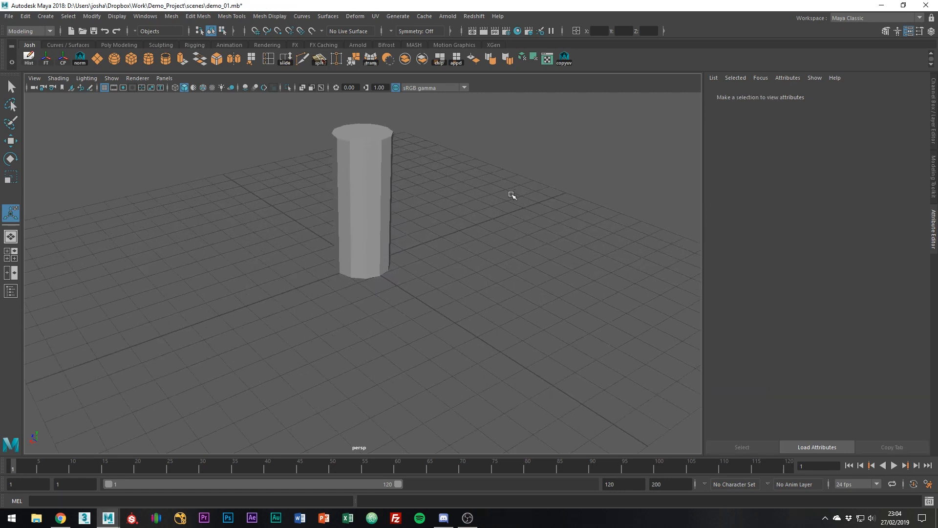
drag(511, 195, 476, 242)
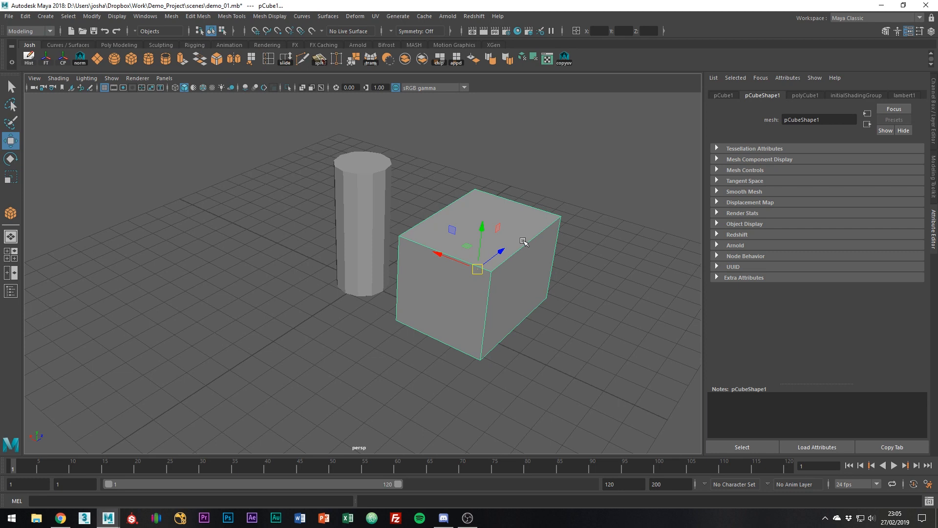
Preview the new cube pCube1 as a smoothed, rounded shape inside its cage
key(3)
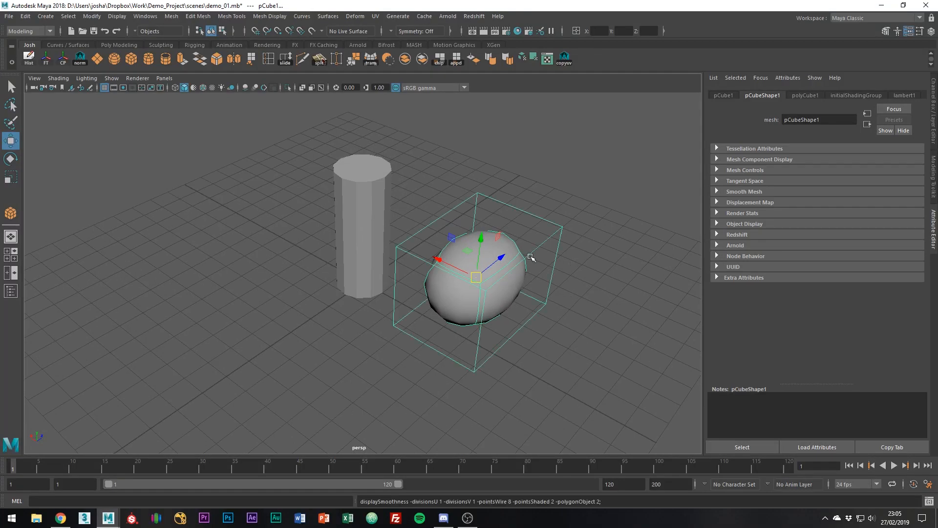
mouse_move(513, 298)
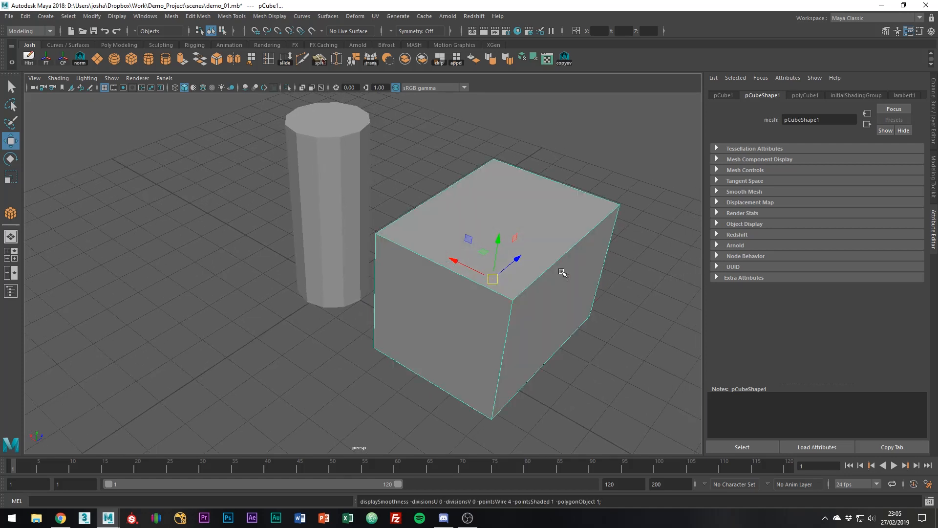
mouse_move(564, 265)
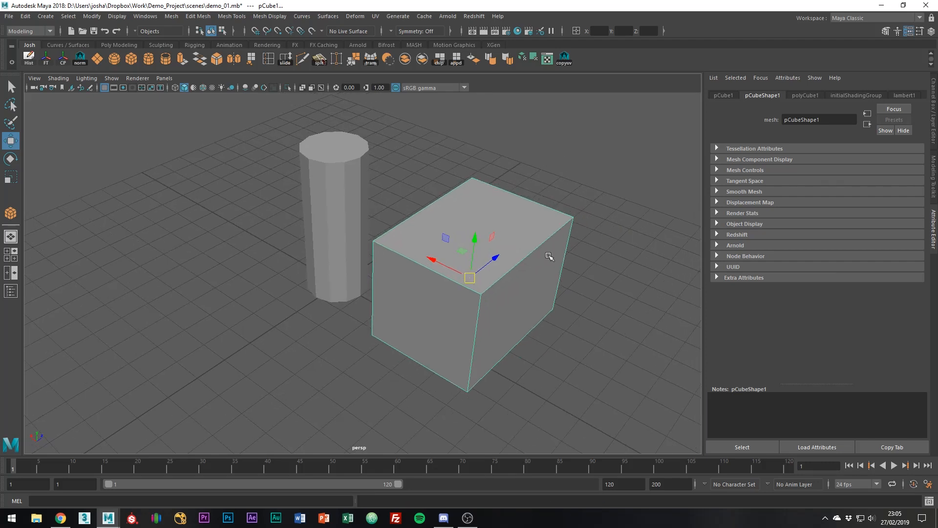
mouse_move(559, 256)
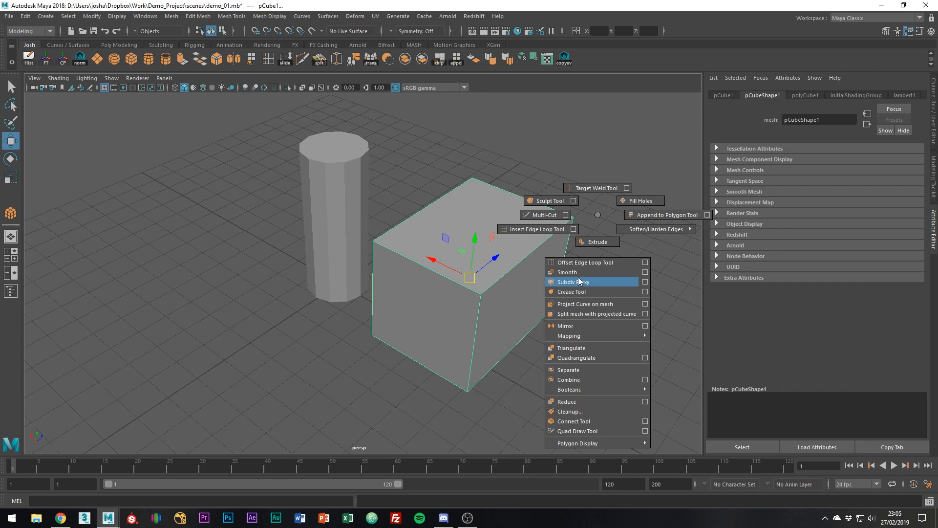
click(567, 282)
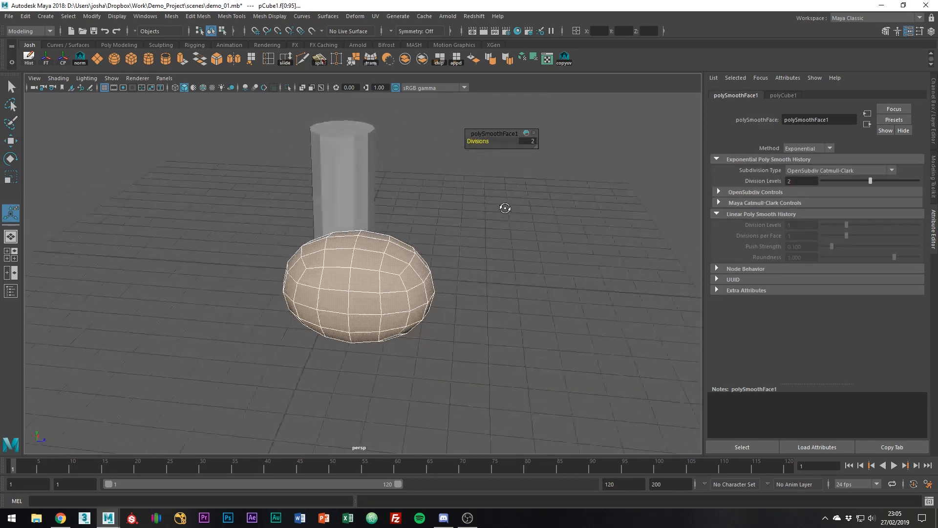
drag(505, 207, 463, 257)
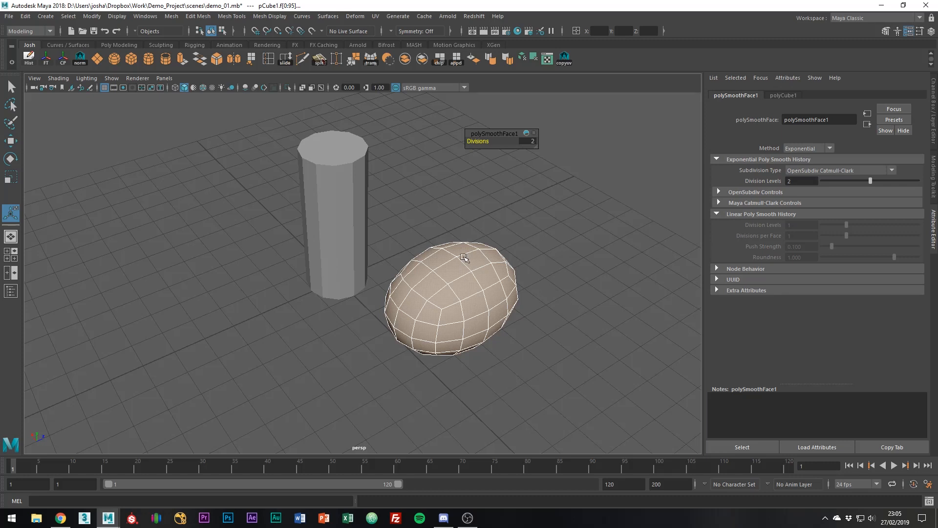
mouse_move(586, 287)
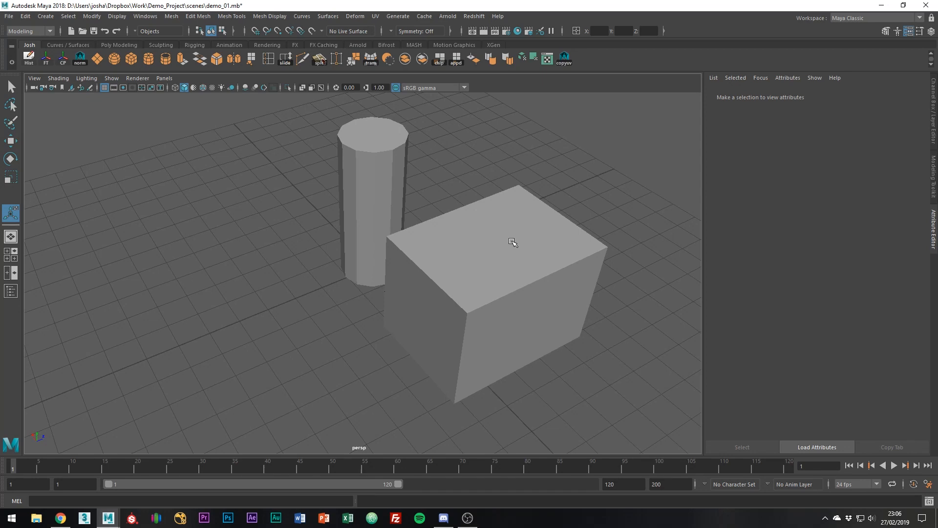
Cut extra edge loops into the selected cube with Multi-Cut
click(513, 243)
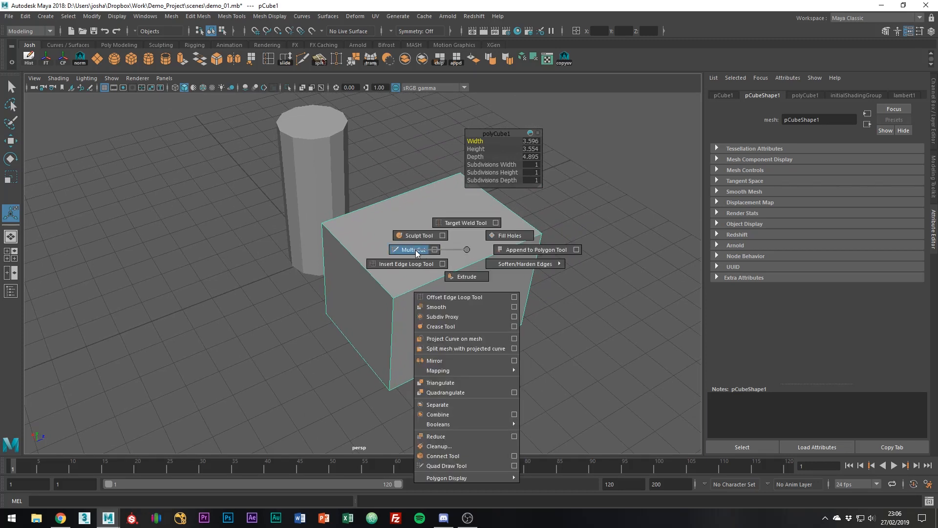
click(408, 249)
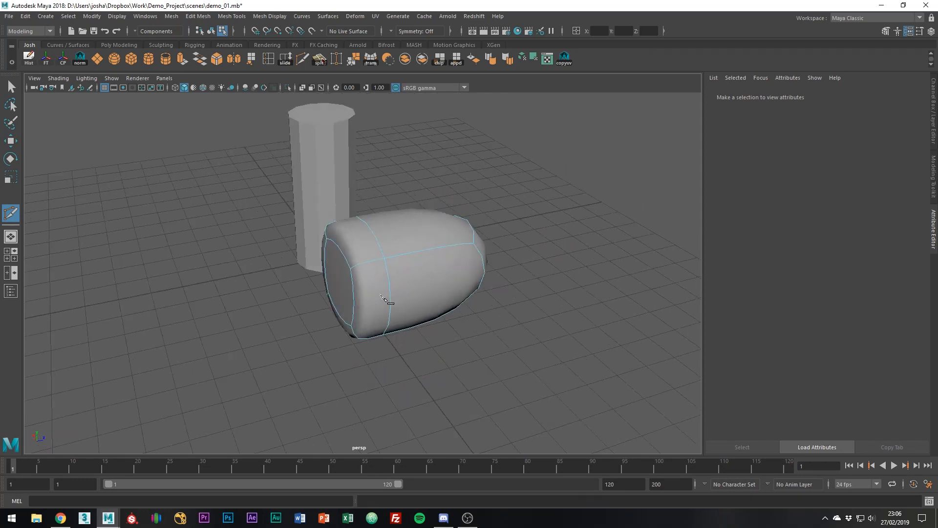
drag(386, 298, 428, 296)
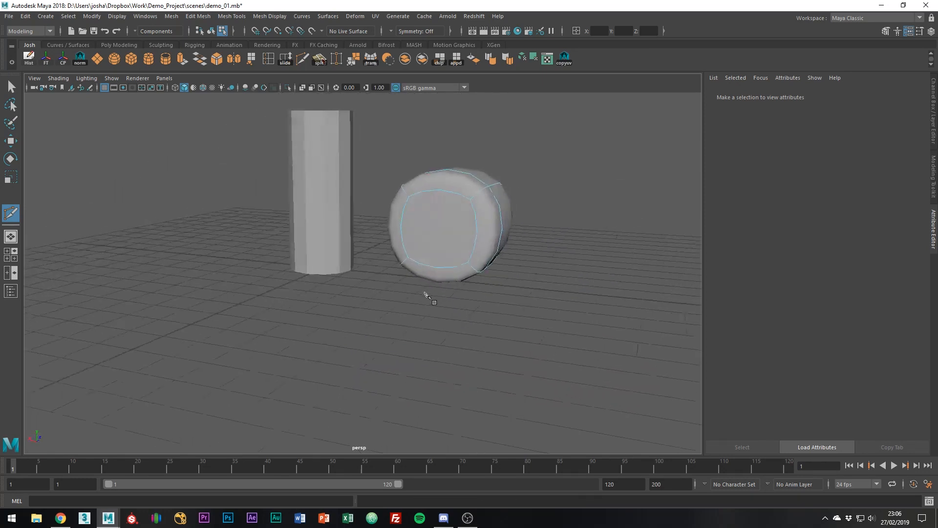
key(1)
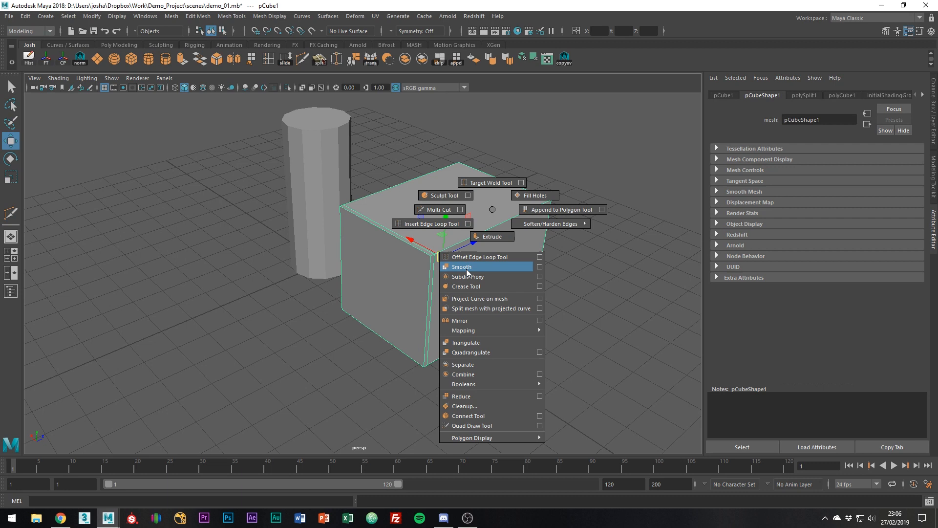
Smooth the cut cube into a rounded block and select it for deletion
click(461, 266)
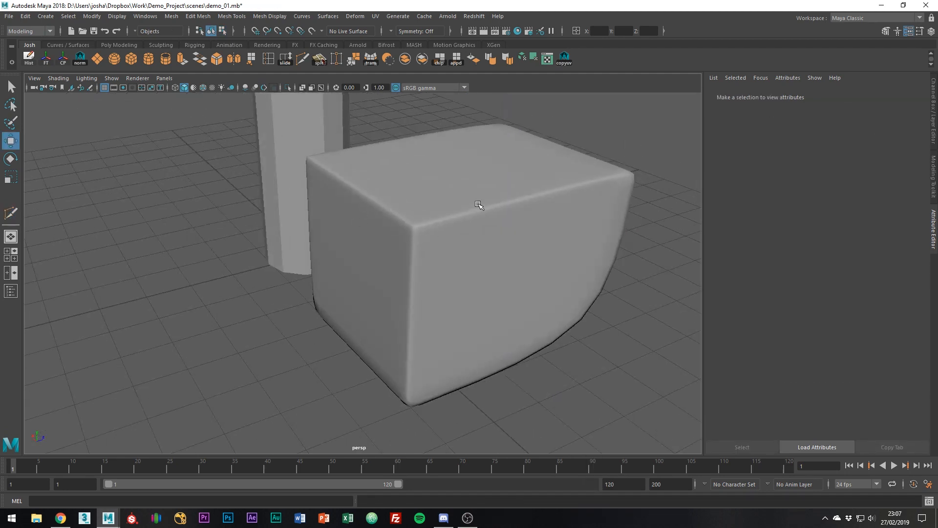
click(479, 204)
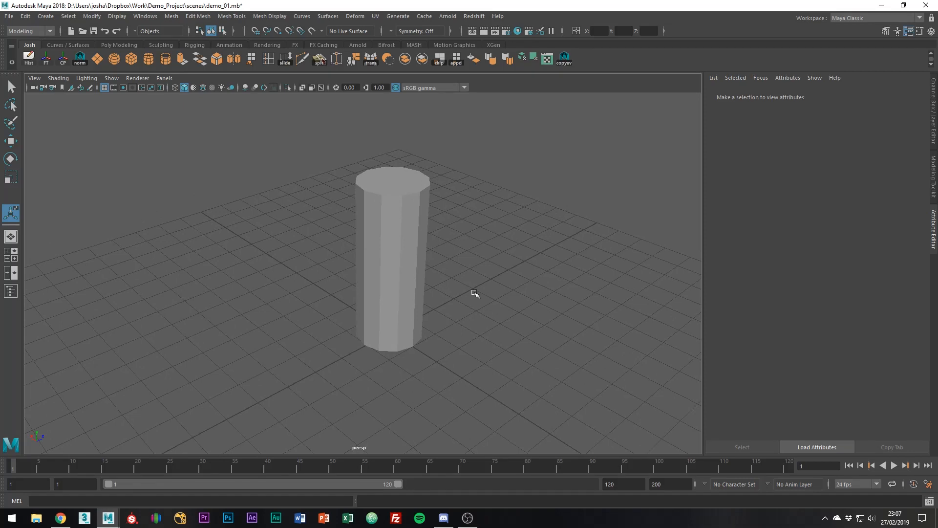
Reduce pCylinder1's radius via the in-view editor so the 12-sided body is slimmer
click(392, 270)
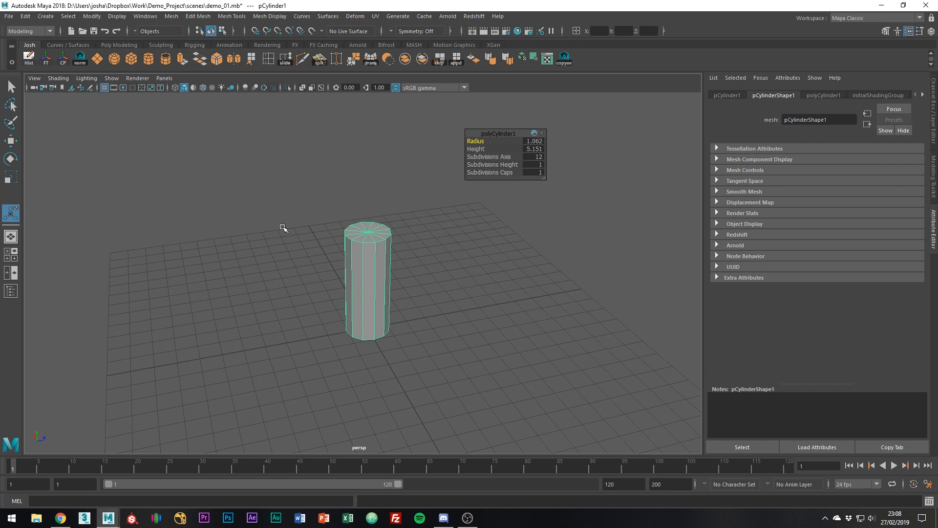
mouse_move(363, 260)
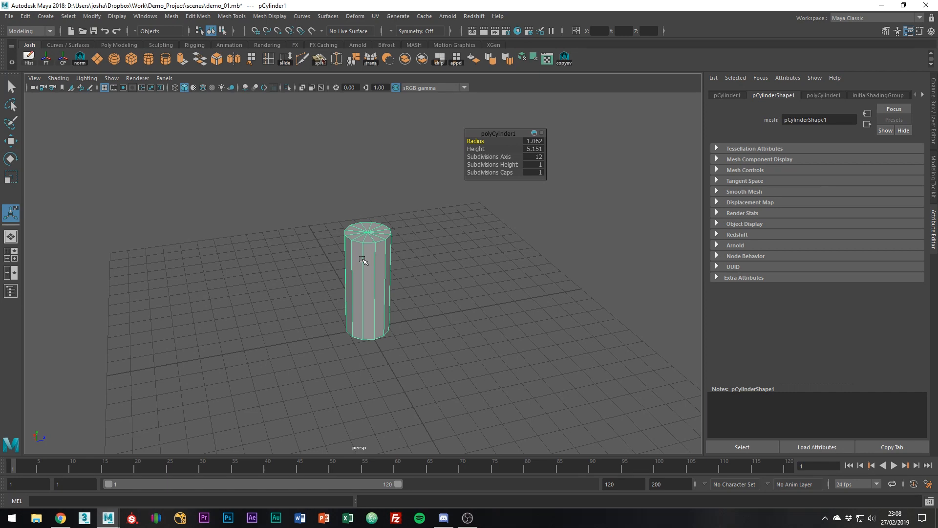
drag(362, 260, 460, 274)
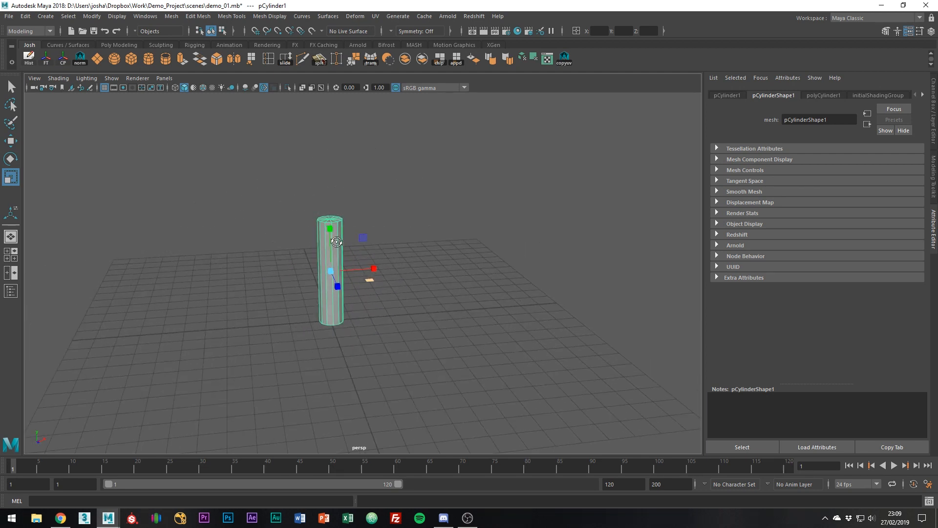
Switch the cylinder to component editing to add horizontal edge loops along the tall body
right_click(337, 241)
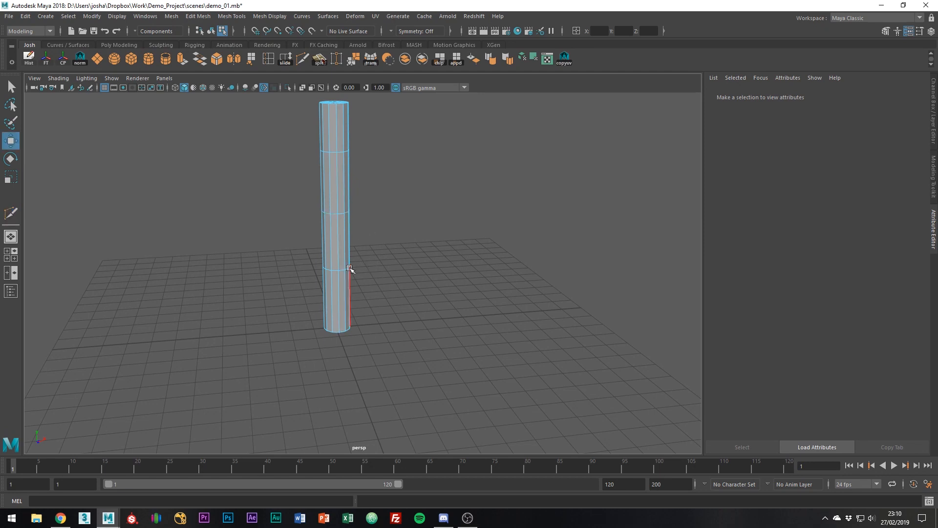
Reshape body edge loops into bulges and a pointed bottom, previewing the result smoothed
click(350, 268)
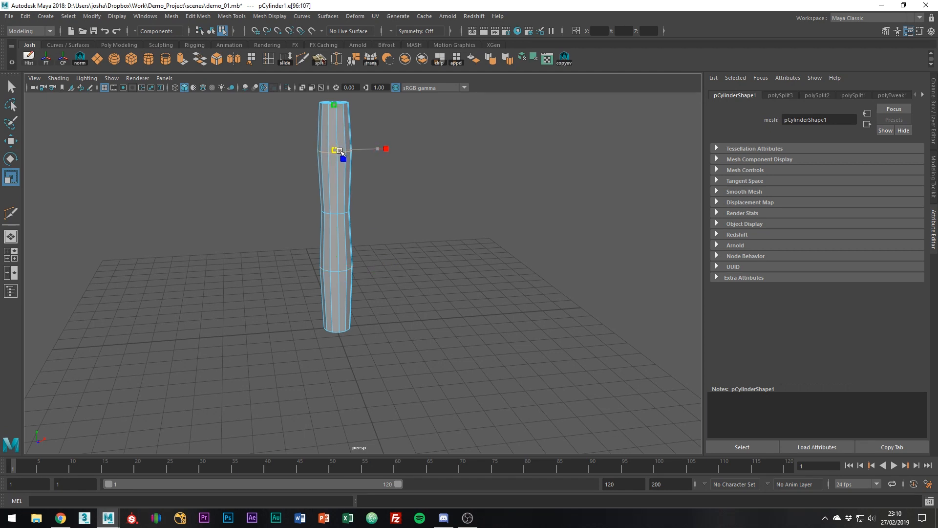
key(3)
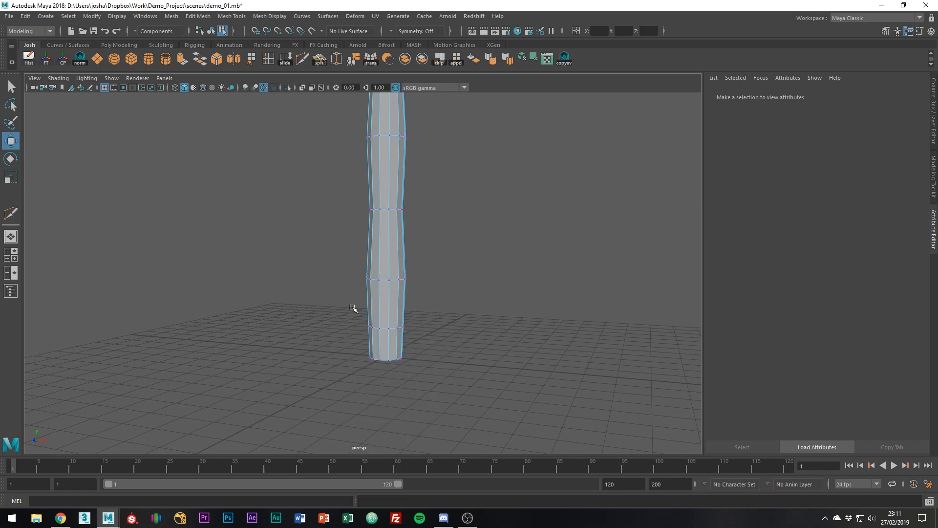
click(389, 359)
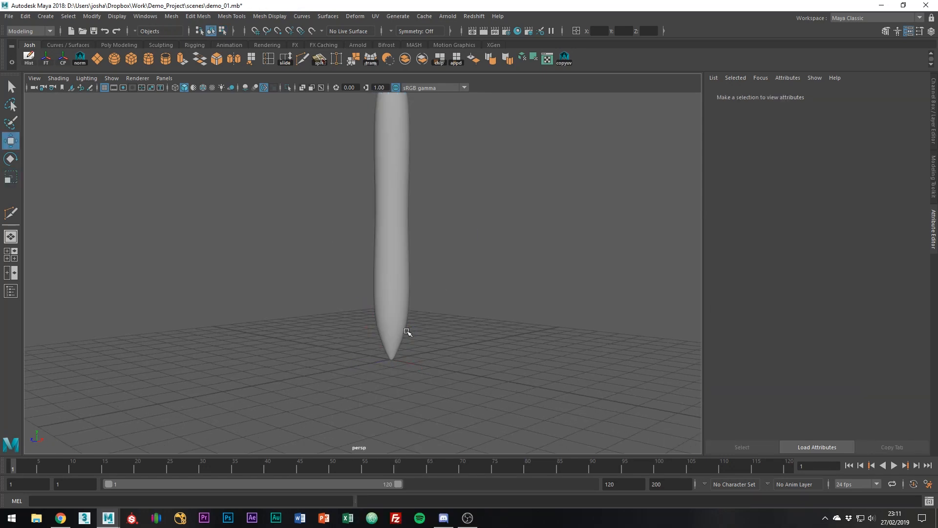
Select the top rim edge loop of the pen body
click(392, 239)
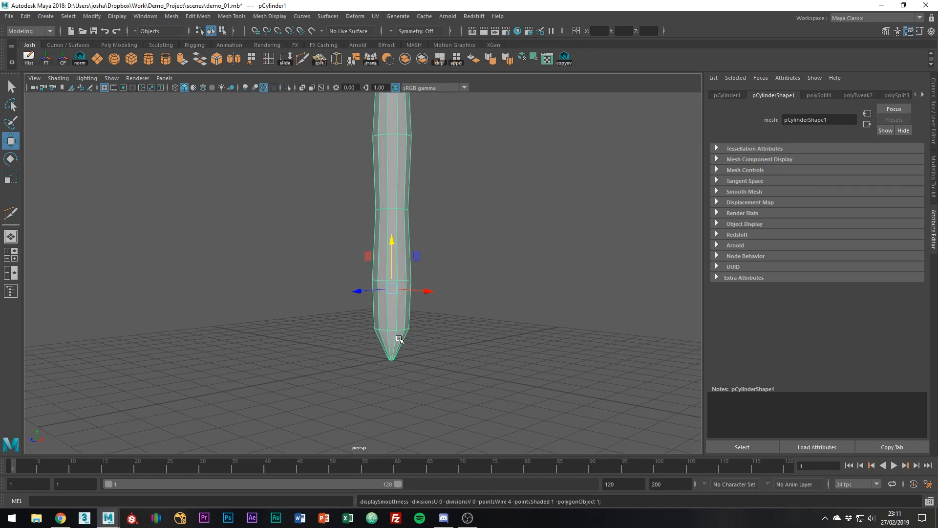
mouse_move(390, 322)
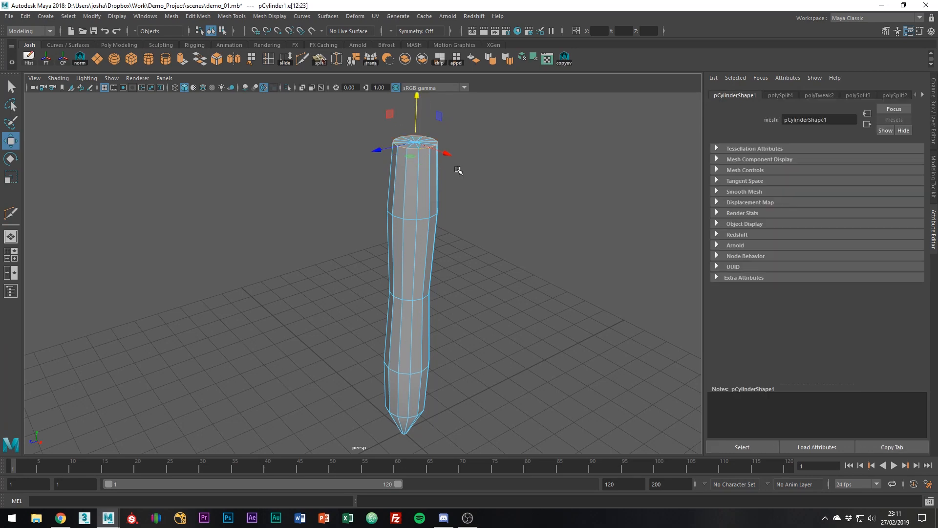
right_click(416, 156)
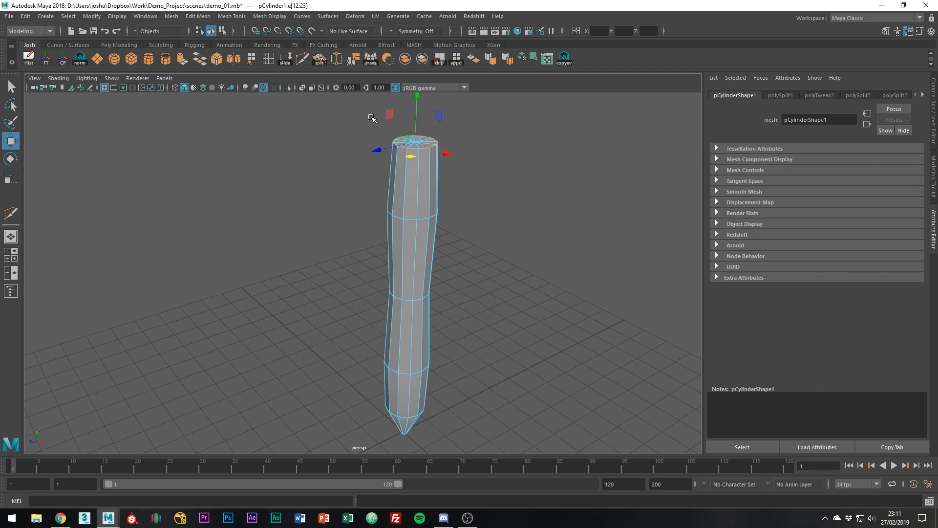
click(197, 16)
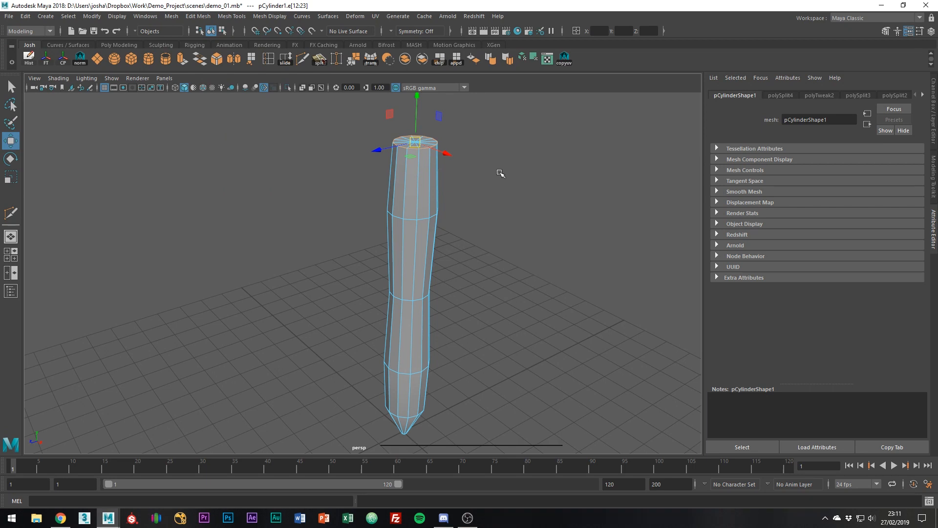
Bevel the top rim with Fraction 0.5 and 3 segments to round the upper end
key(ctrl+b)
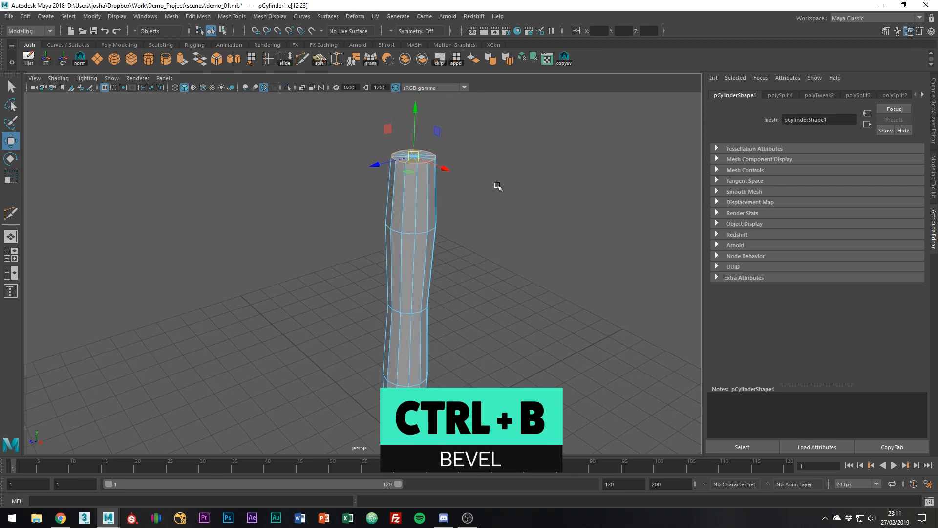
key(ctrl+b)
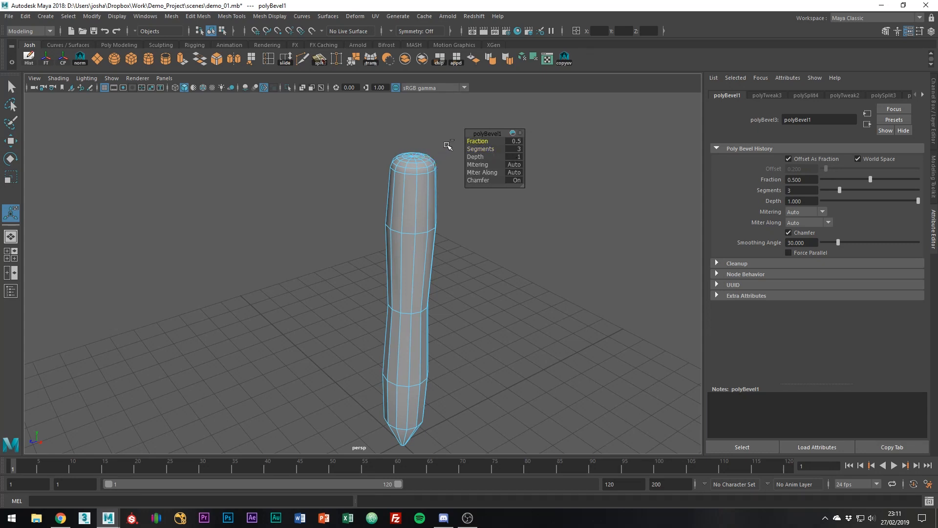
drag(443, 144, 437, 144)
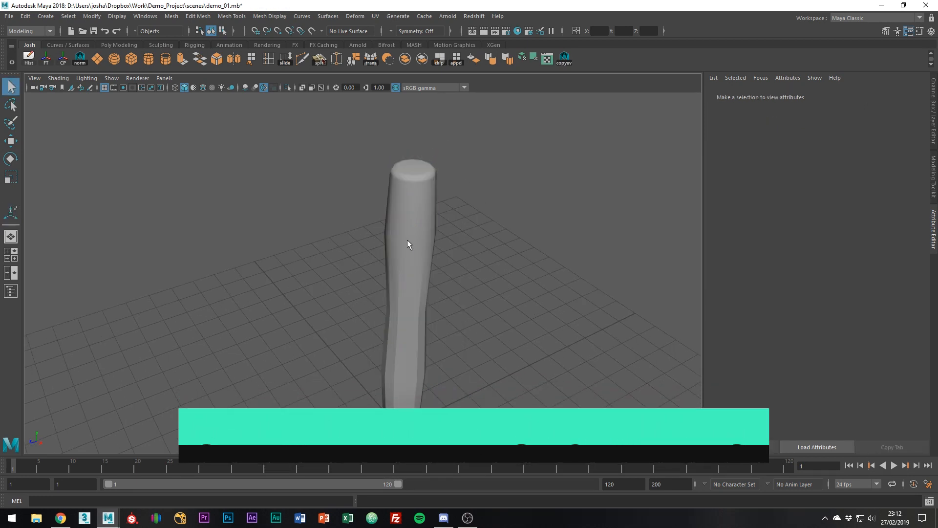
Clear the selection to view the rounded top of the straightened pen body
click(408, 245)
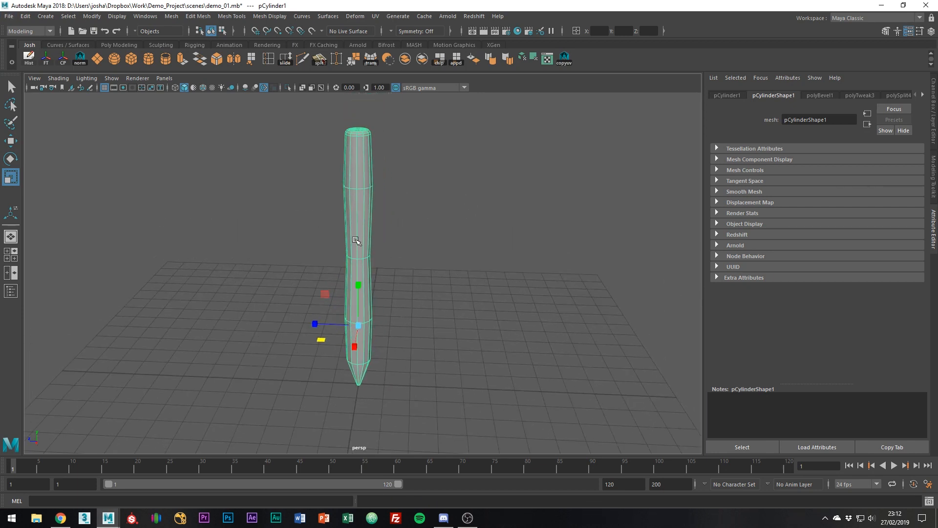
mouse_move(518, 314)
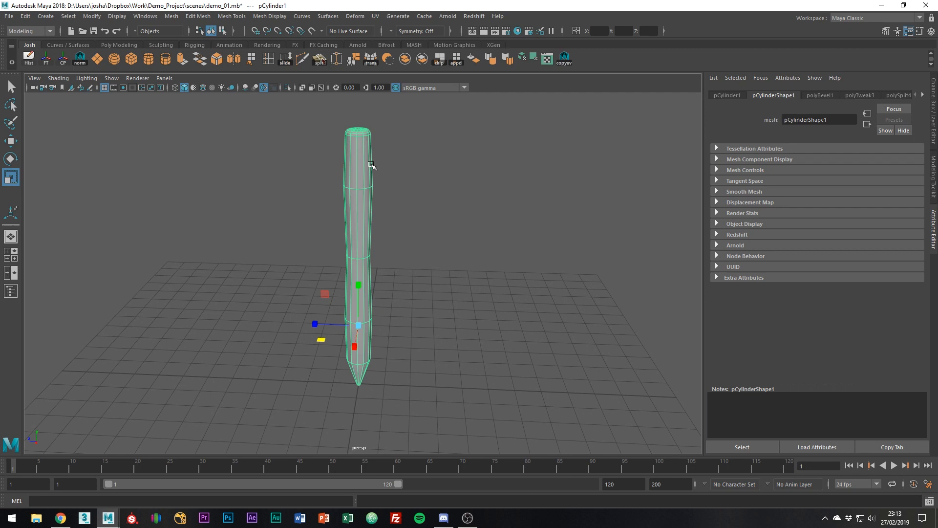
mouse_move(399, 301)
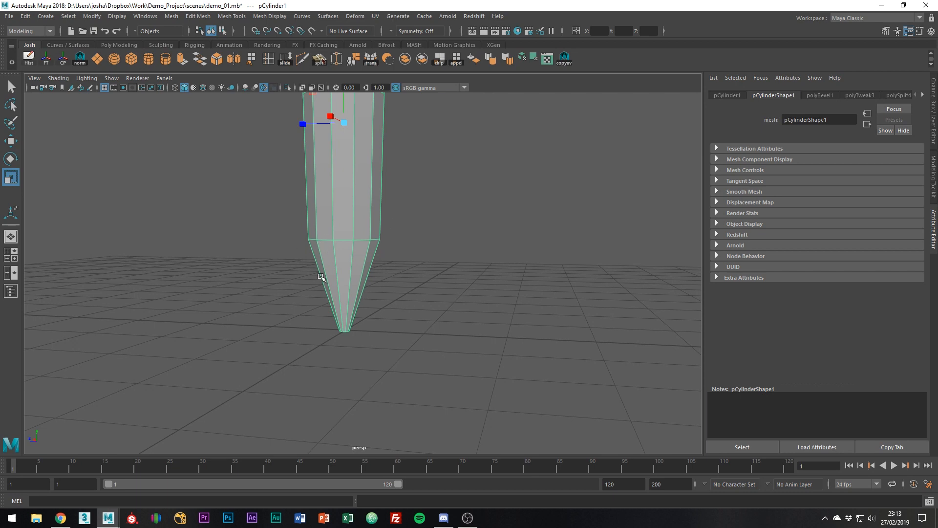
Select the cone tip's faces, extract them as polySurface2 and isolate the tip in view
right_click(332, 275)
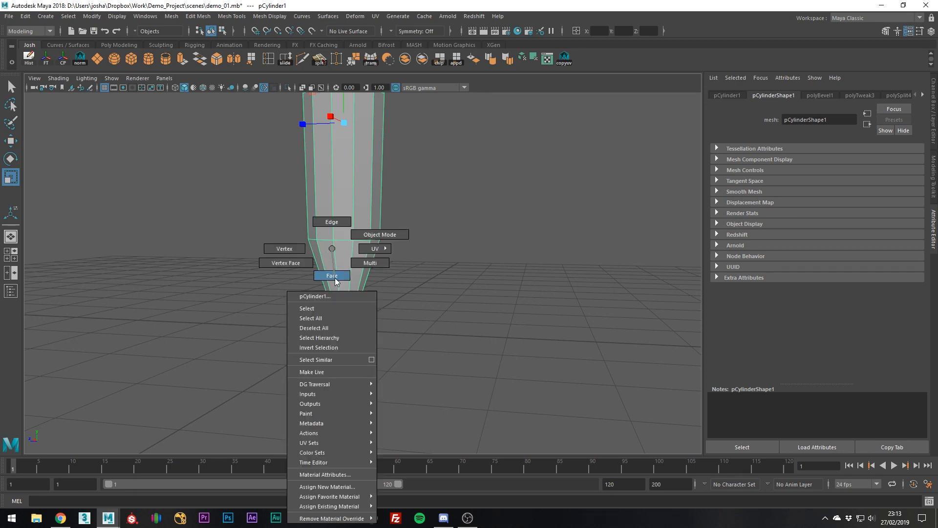
mouse_move(335, 281)
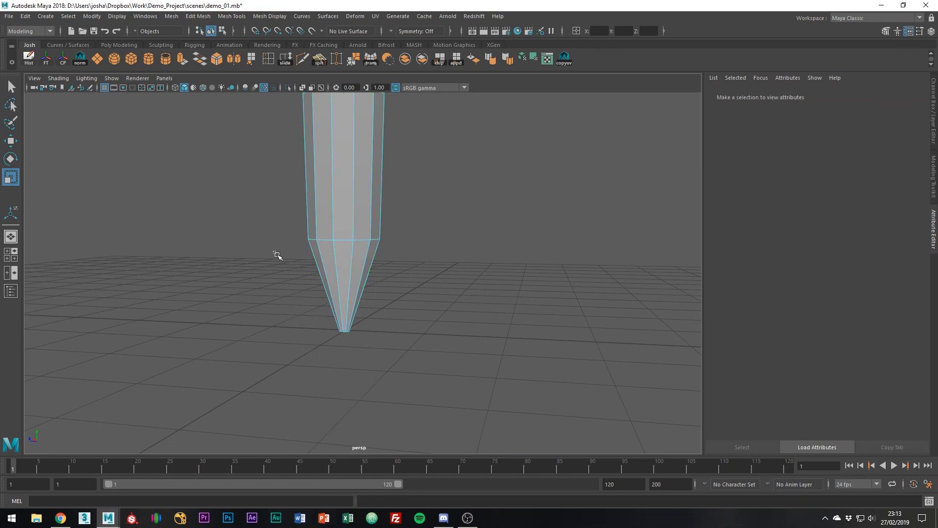
drag(270, 252, 414, 369)
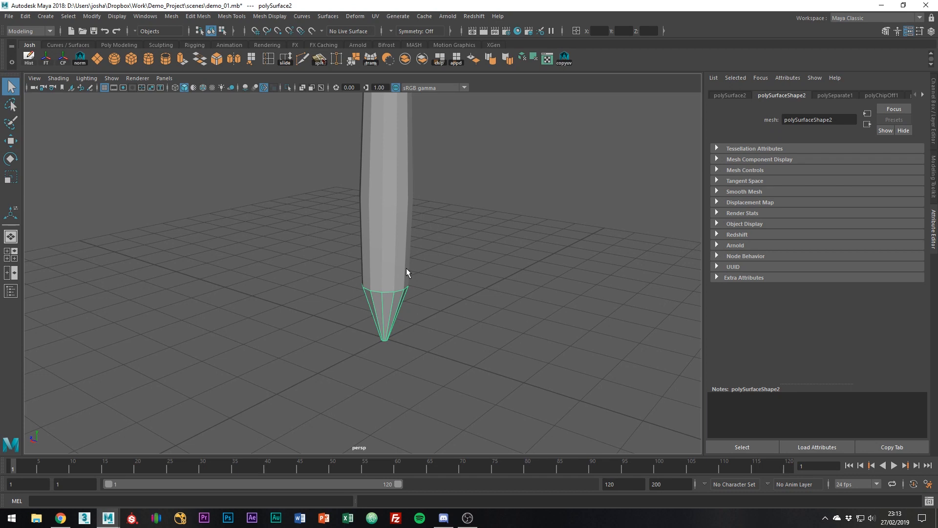
key(ctrl+1)
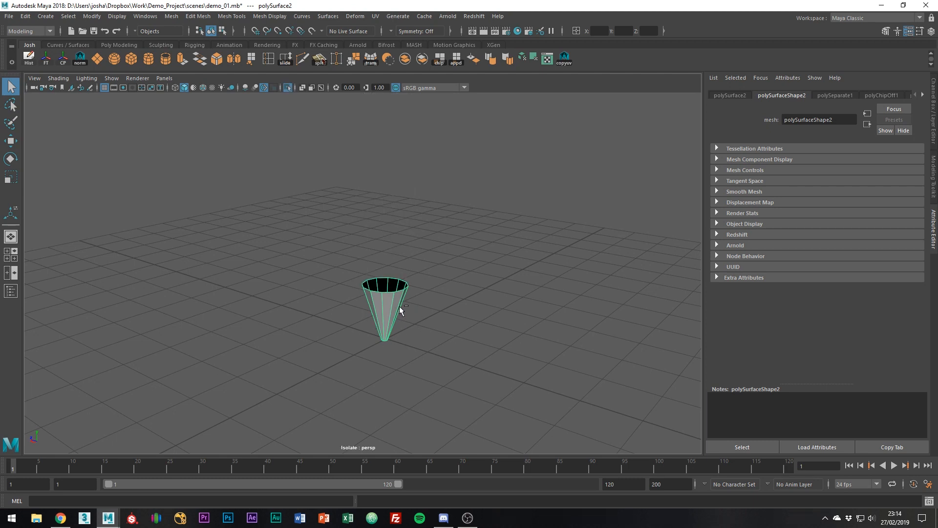
Frame the isolated tip, extrude its open top rim edges into a thickened band and smooth-preview it
key(f)
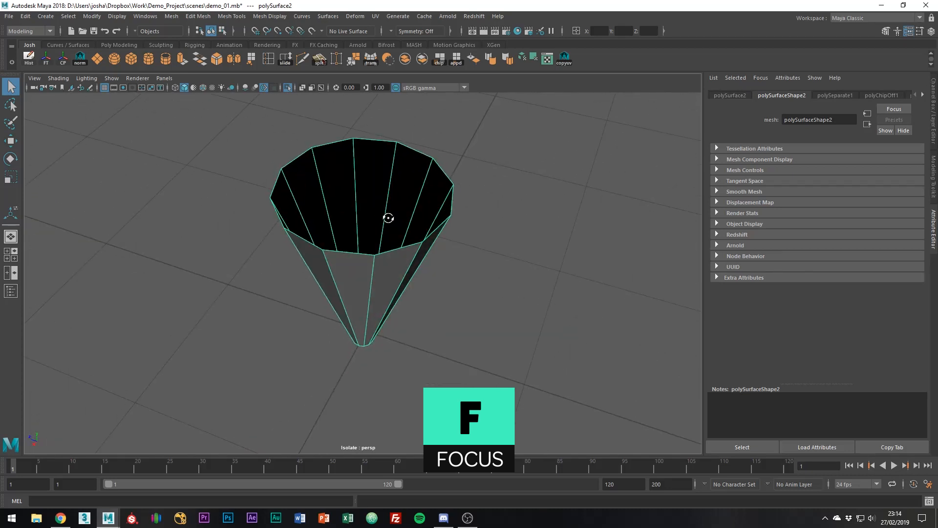
click(403, 145)
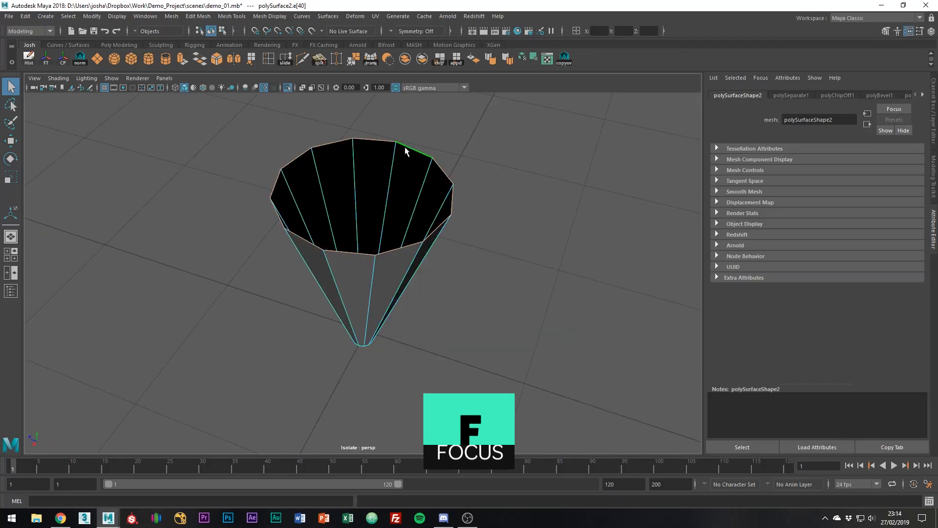
key(ctrl+e)
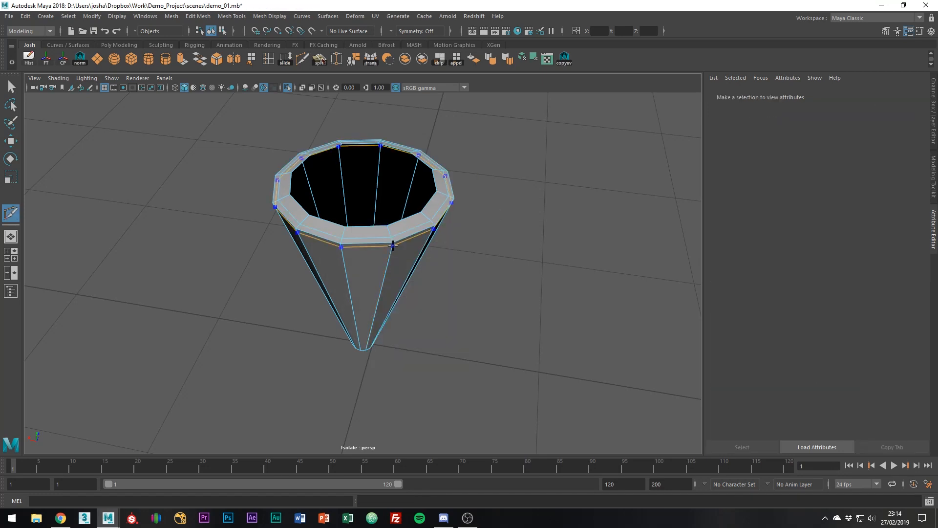
key(3)
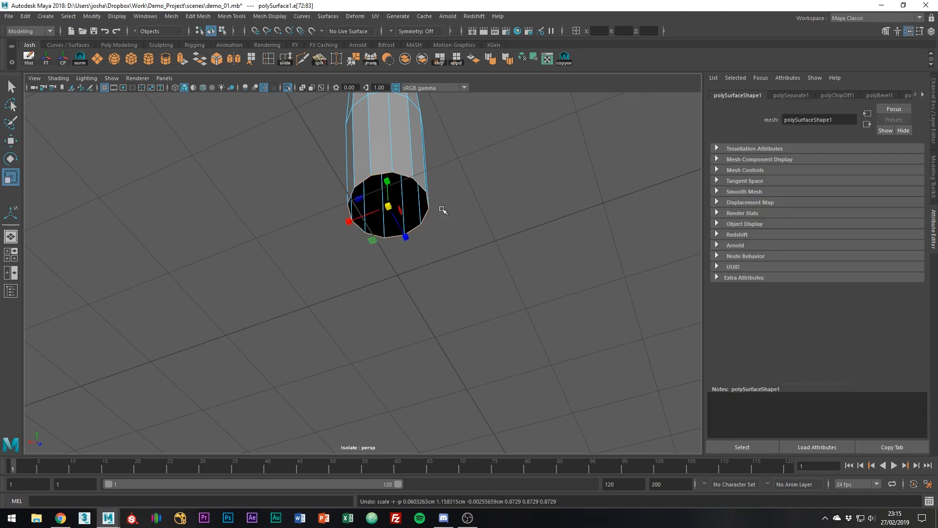
mouse_move(376, 263)
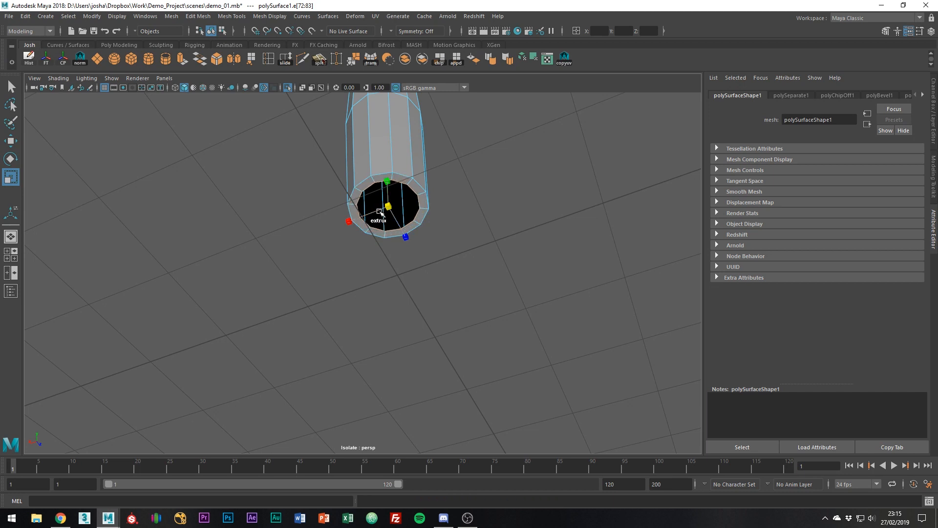
Pull the body's bottom rim inward and bevel it with Fraction 0.32 and 2 segments
drag(388, 206, 407, 296)
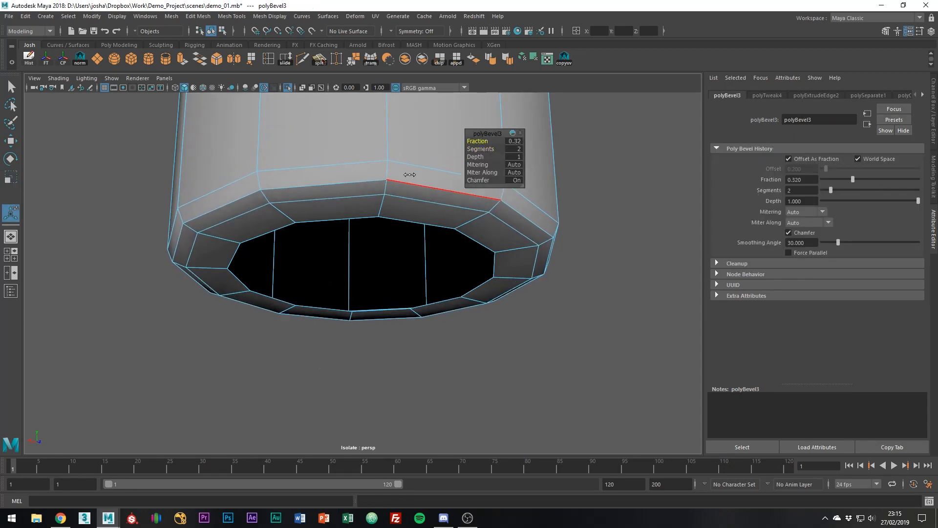
click(483, 203)
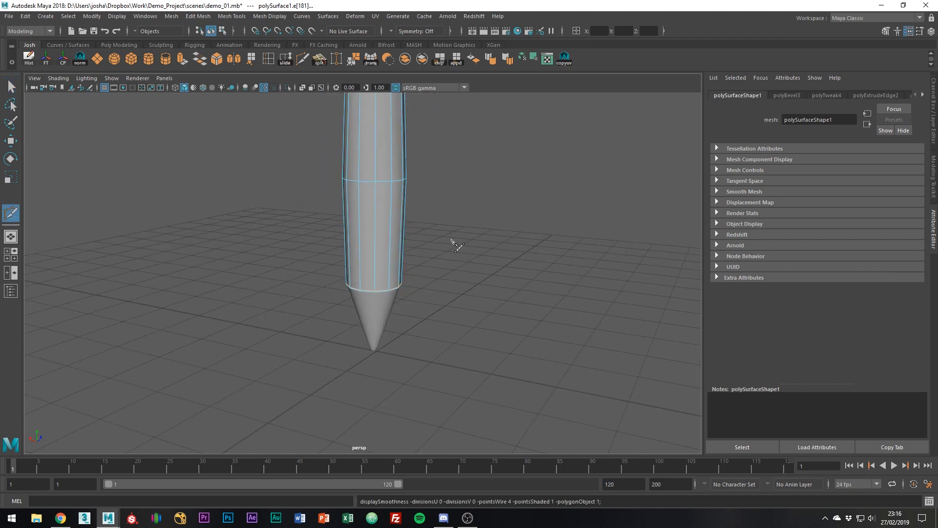
mouse_move(485, 276)
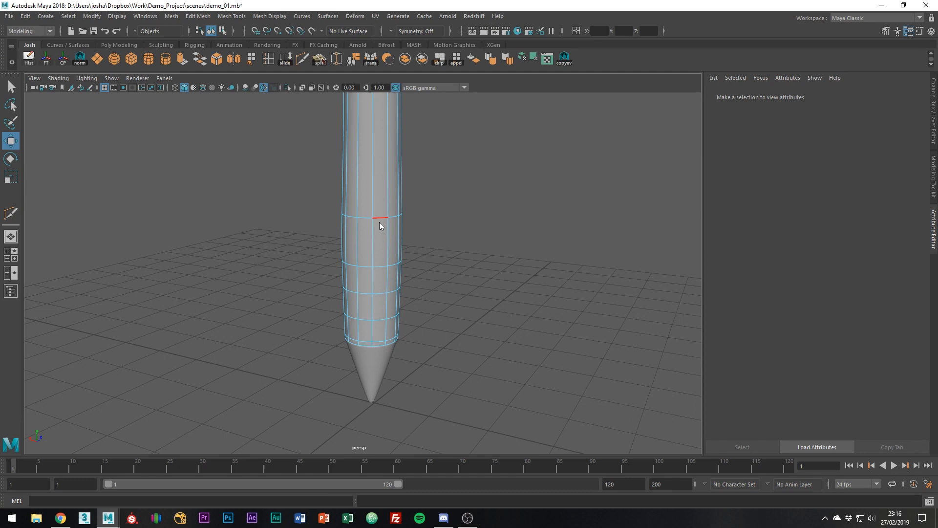
Select the pen body and switch to edge mode for inserting edge loops near the ring area
click(381, 226)
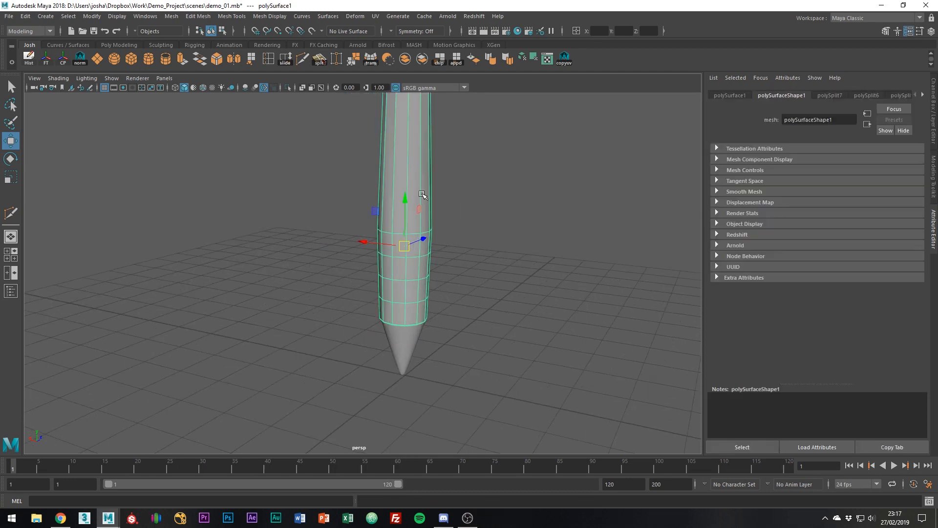
mouse_move(445, 190)
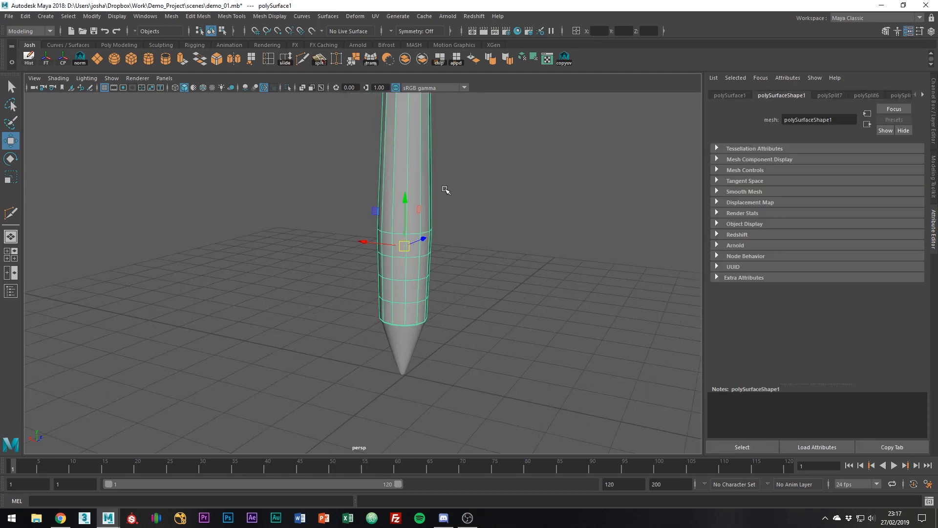
right_click(428, 203)
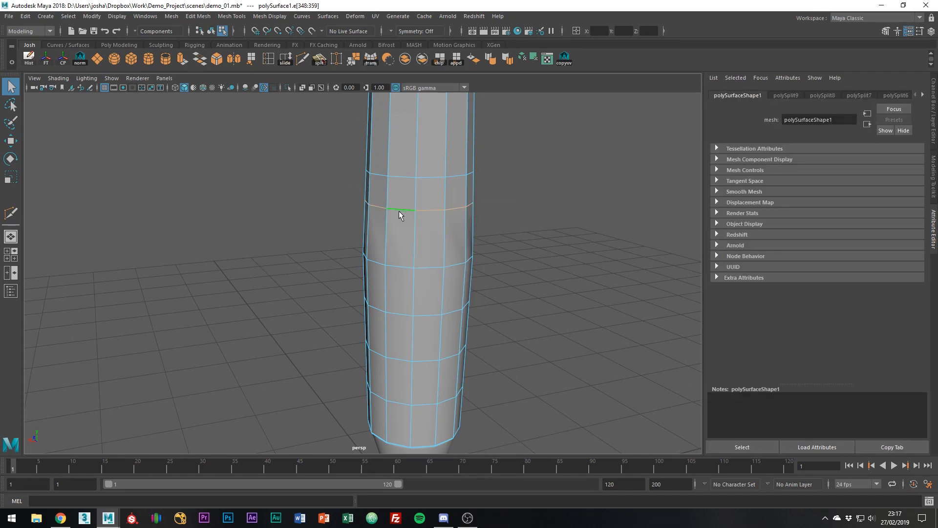
Extract the ring band of faces from the body as its own object, polySurface3, and select it
click(400, 197)
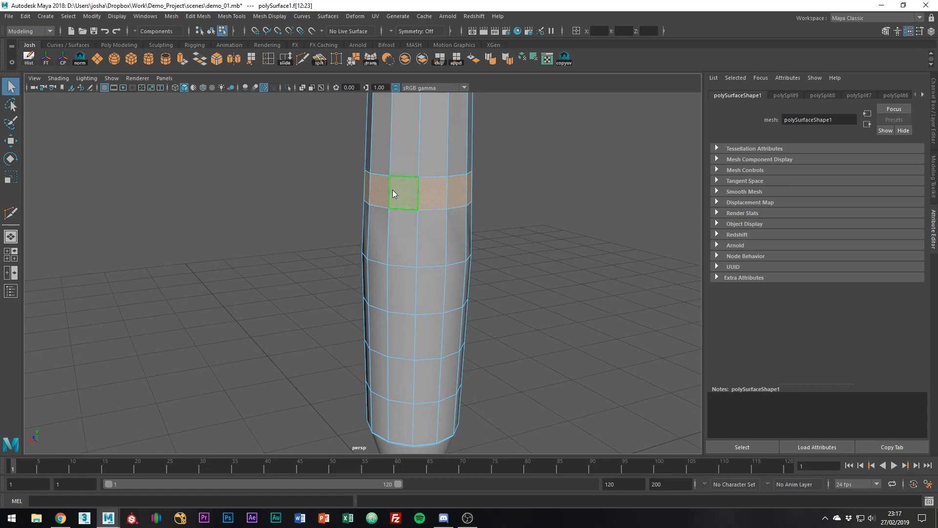
right_click(393, 192)
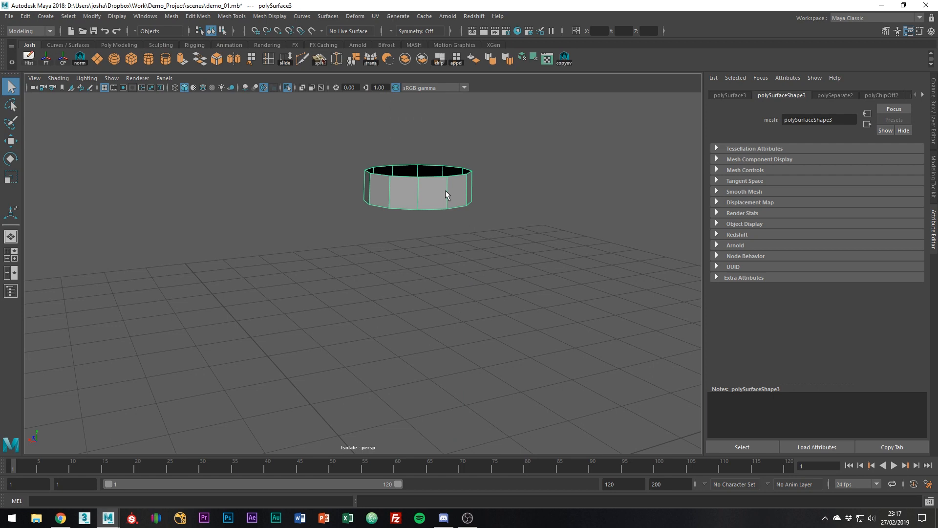
click(428, 209)
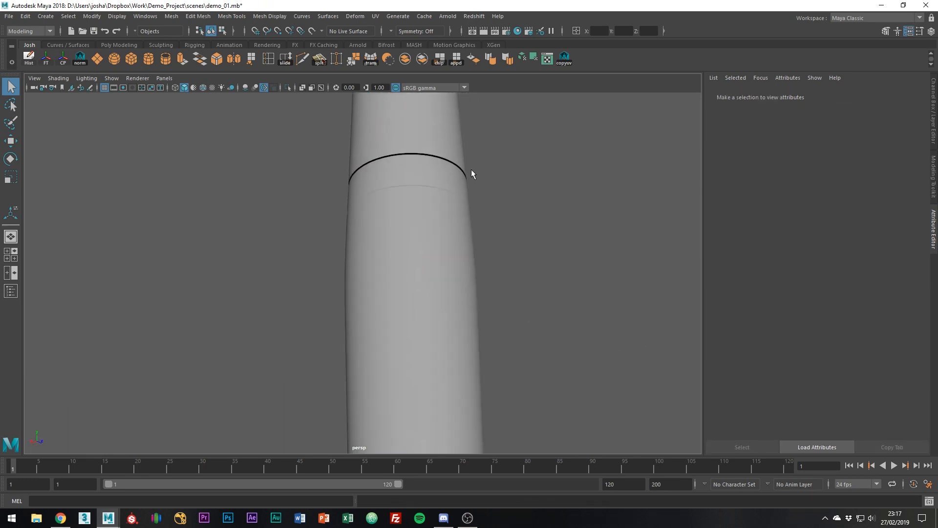
Adjust the upper and lower body pieces around the ring, then show the whole smooth pen again
click(415, 185)
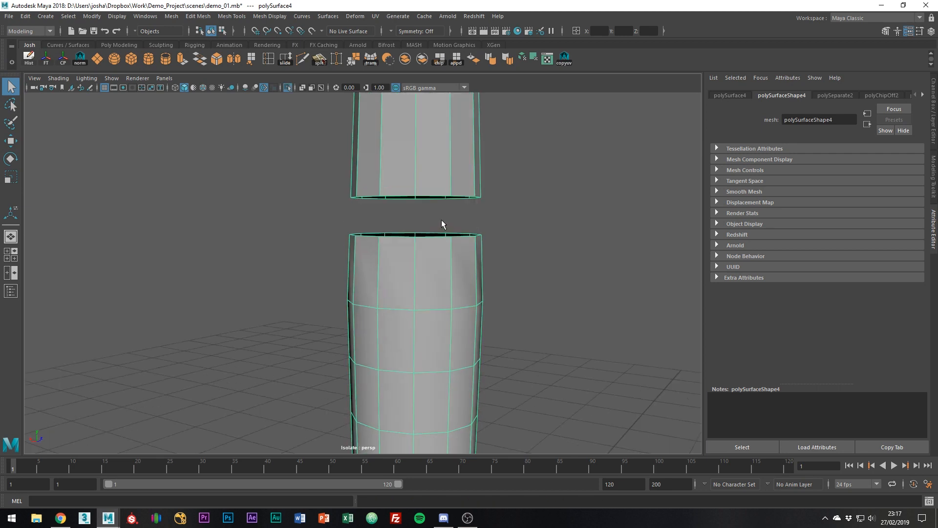
click(437, 236)
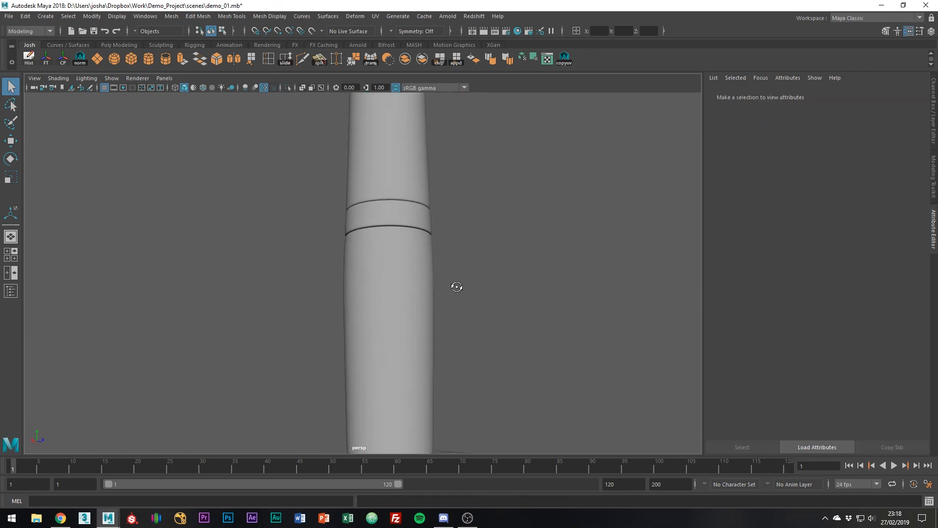
click(390, 239)
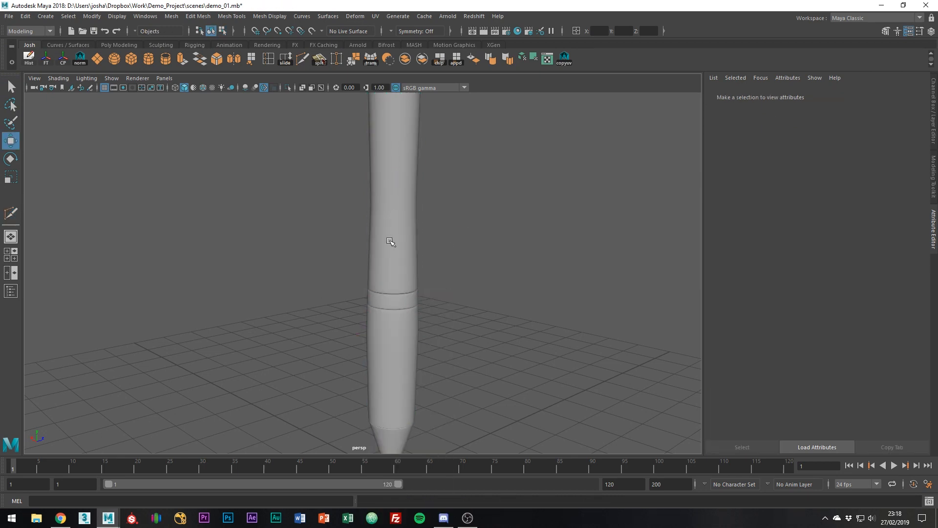
Select the lower pen body piece, polySurface4, shown faceted with extra edge loops near its bottom
click(395, 239)
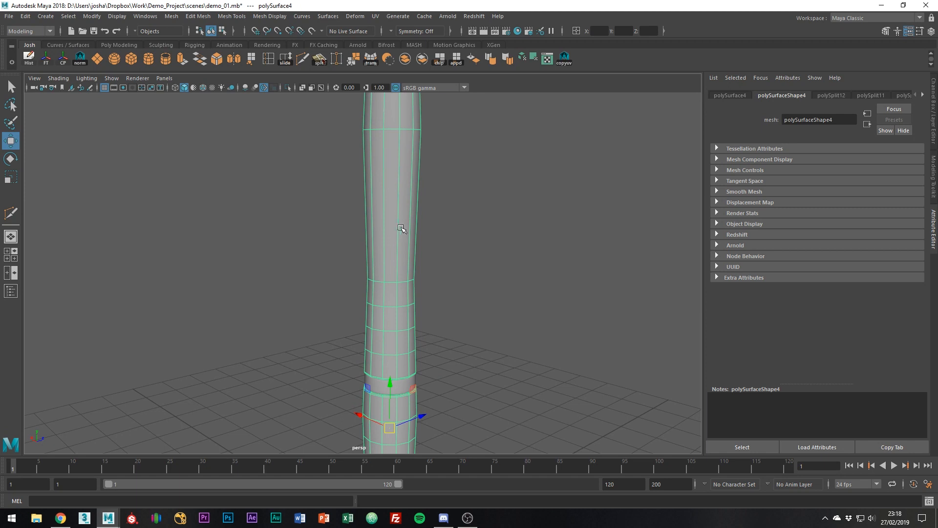
mouse_move(376, 301)
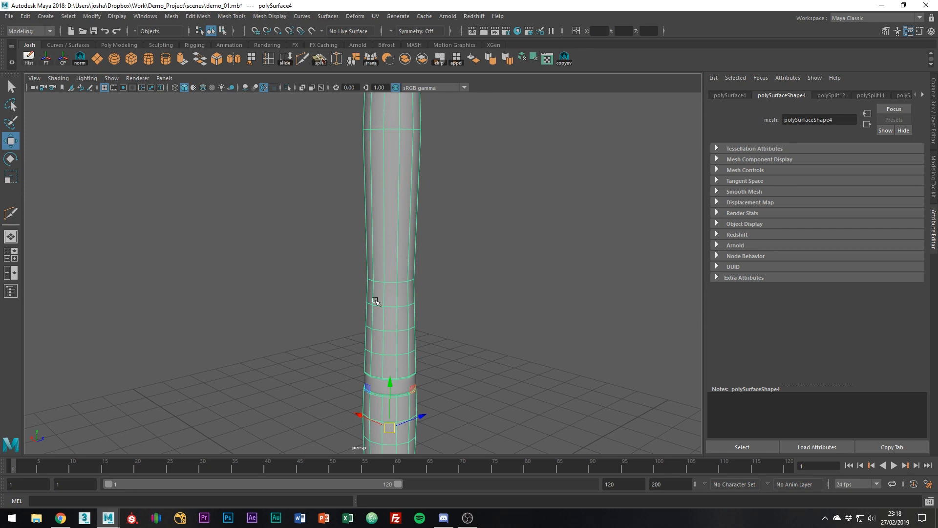
mouse_move(392, 342)
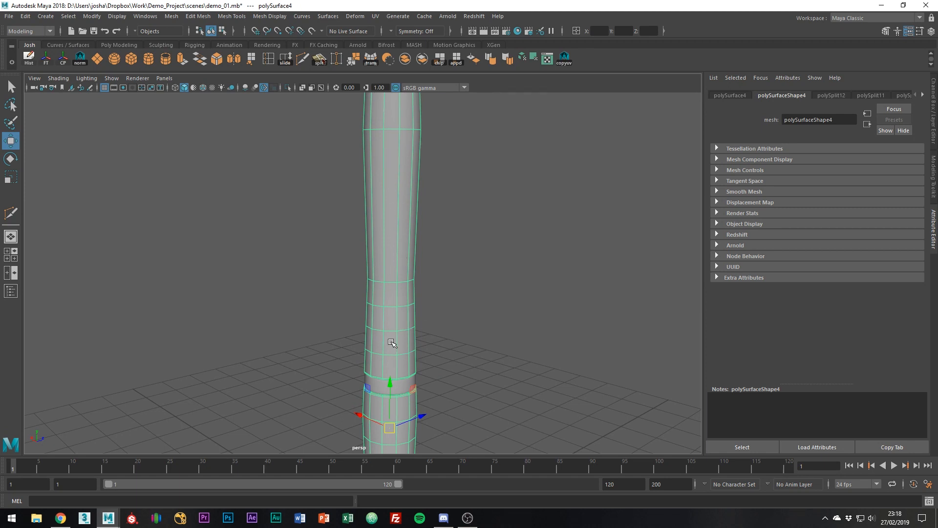
mouse_move(416, 371)
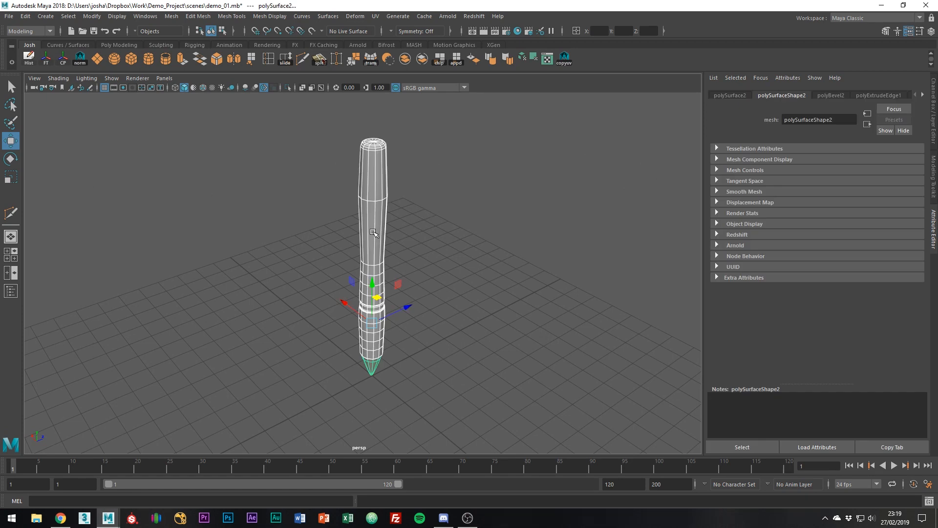
Assign a new Arnold aiStandardSurface material to the pen and darken its base shading value
right_click(374, 233)
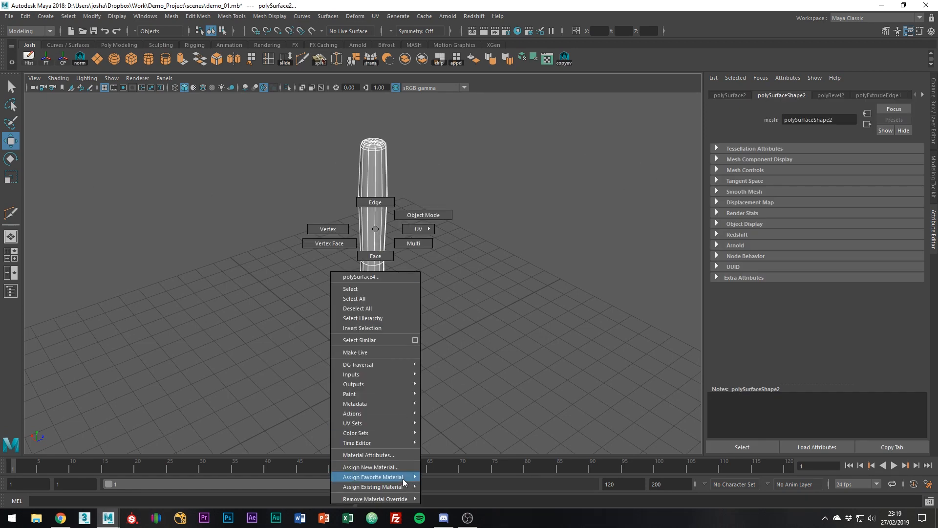
click(370, 467)
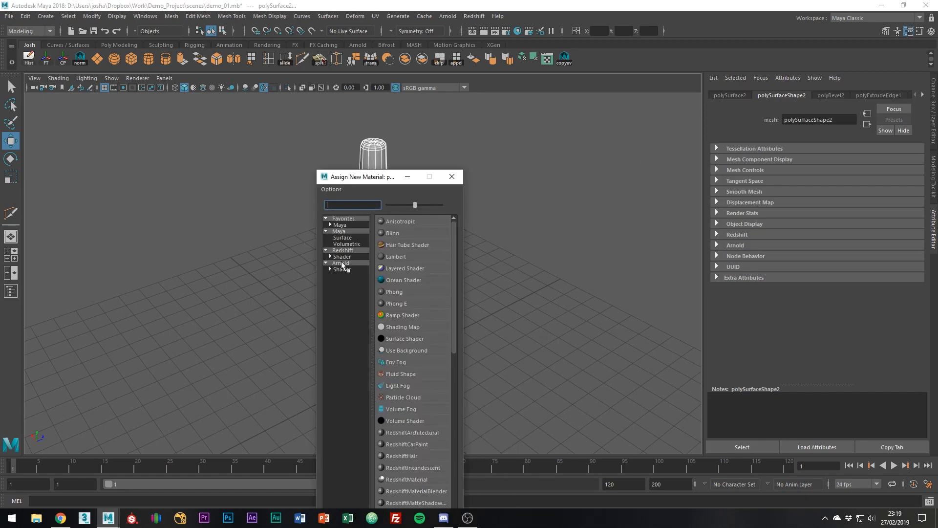
click(340, 263)
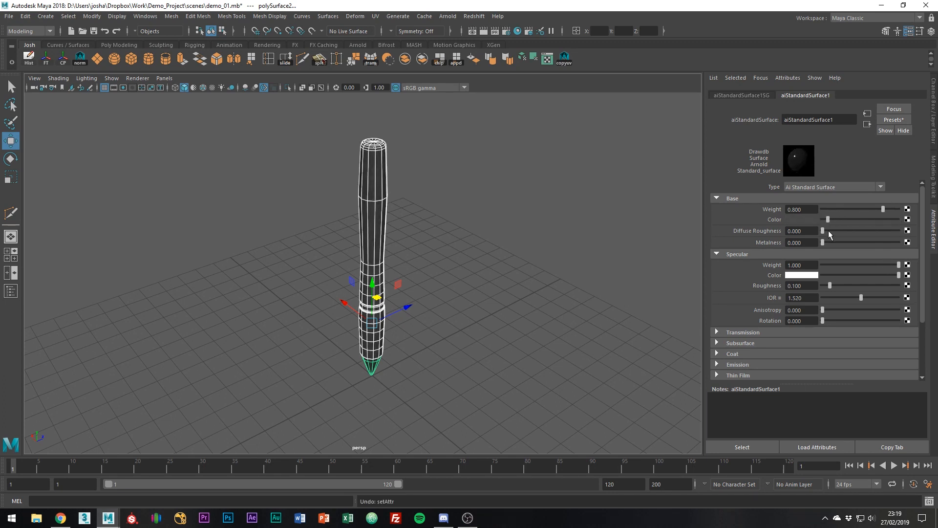
drag(829, 285, 854, 286)
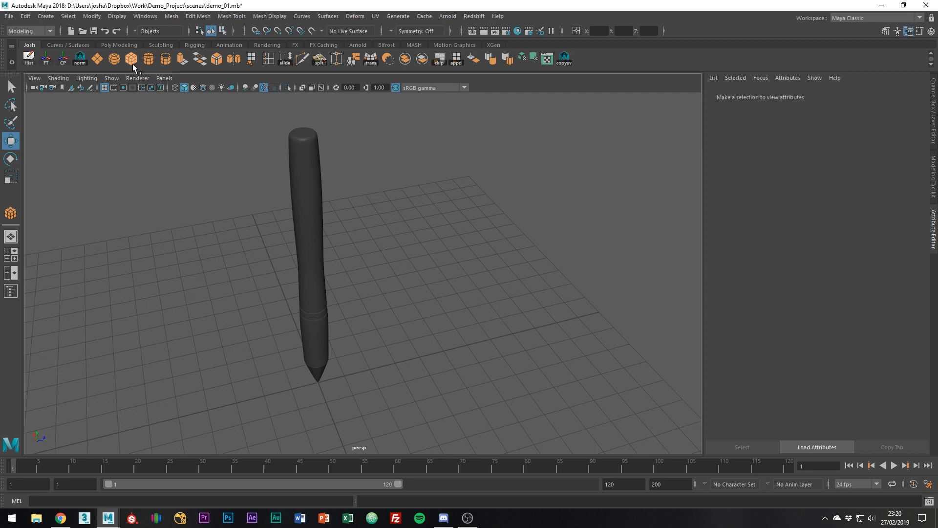
mouse_move(197, 230)
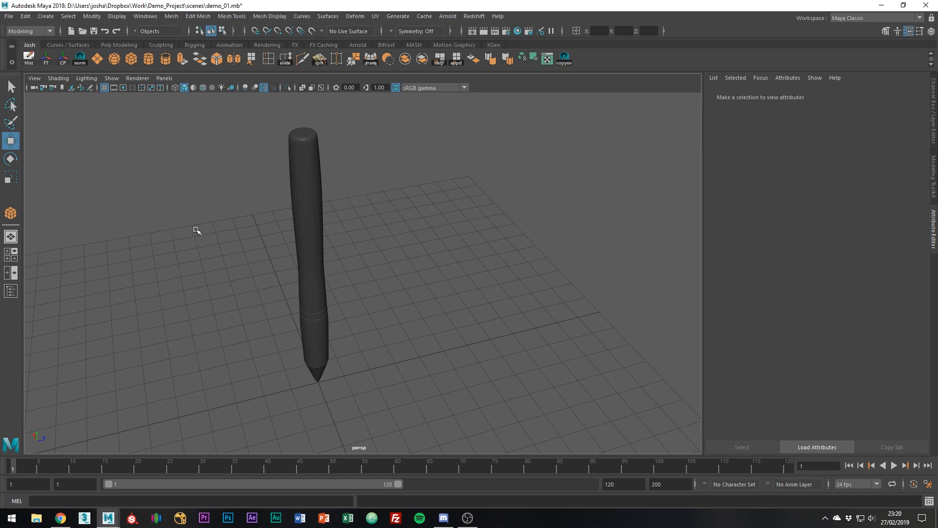
Create a poly cube beside the pen and smooth-preview it into a rounded block
click(10, 213)
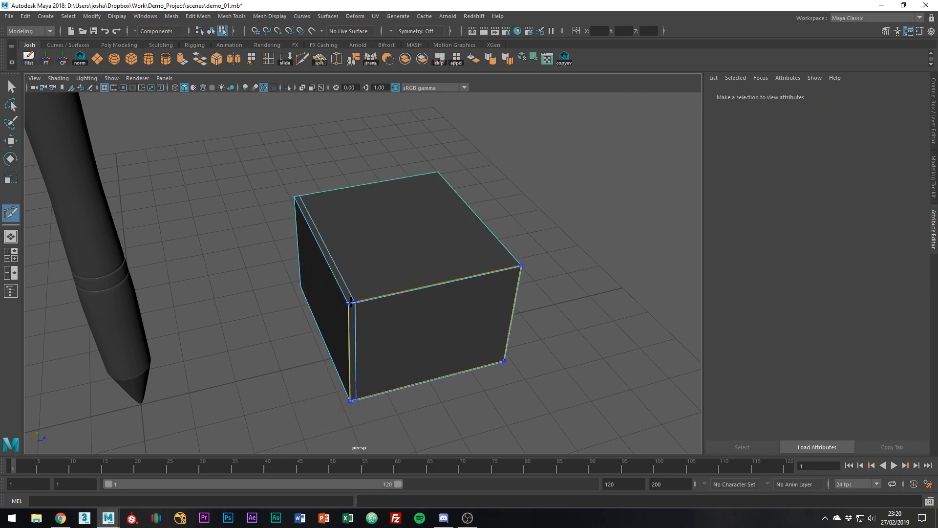
key(3)
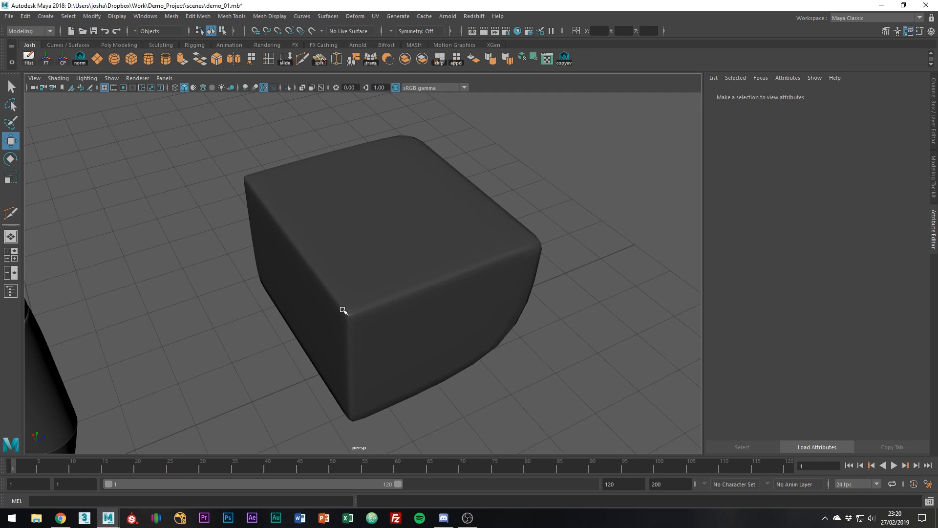
mouse_move(411, 310)
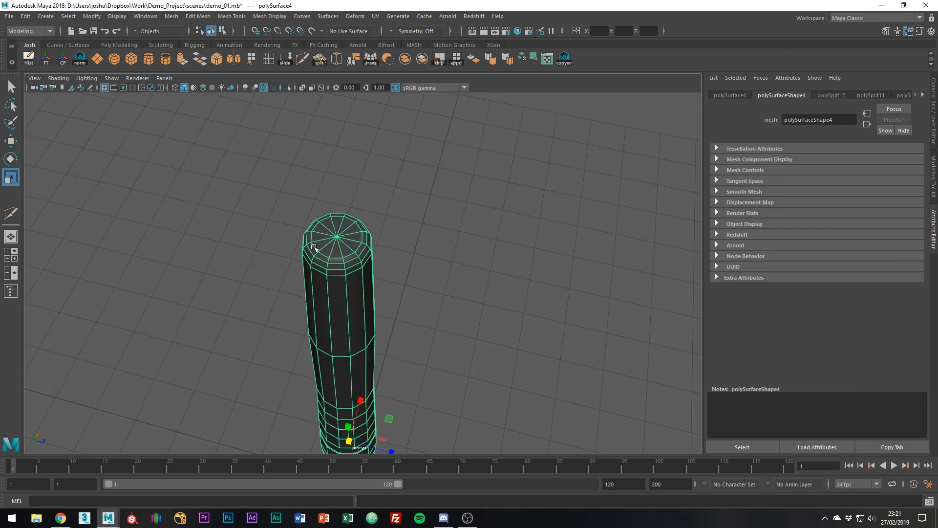
mouse_move(336, 227)
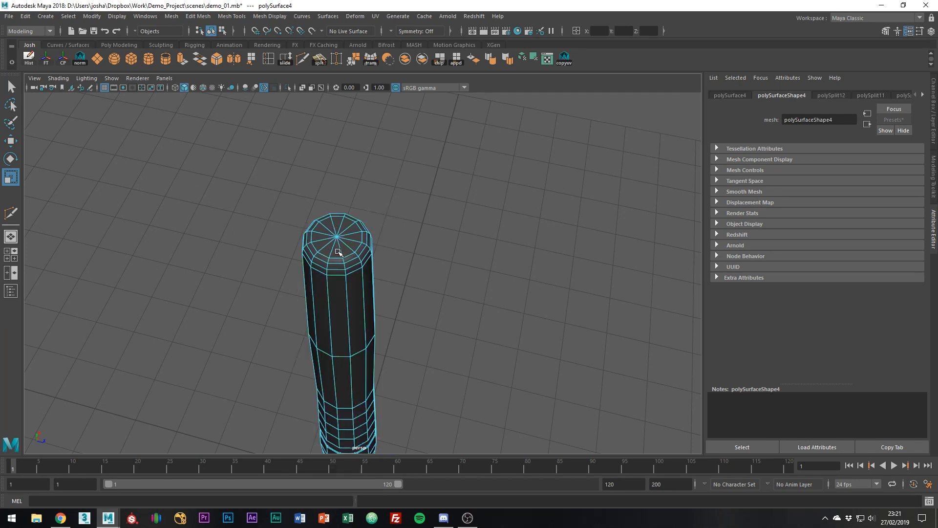
Bevel the pen body's top cap into an inset opening with Fraction 0.5 and 2 segments
click(338, 239)
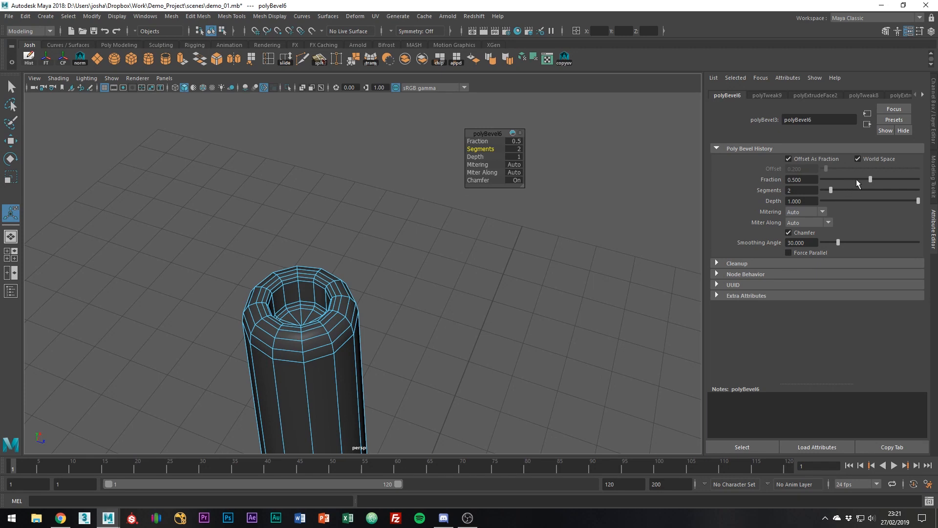
drag(870, 179, 838, 179)
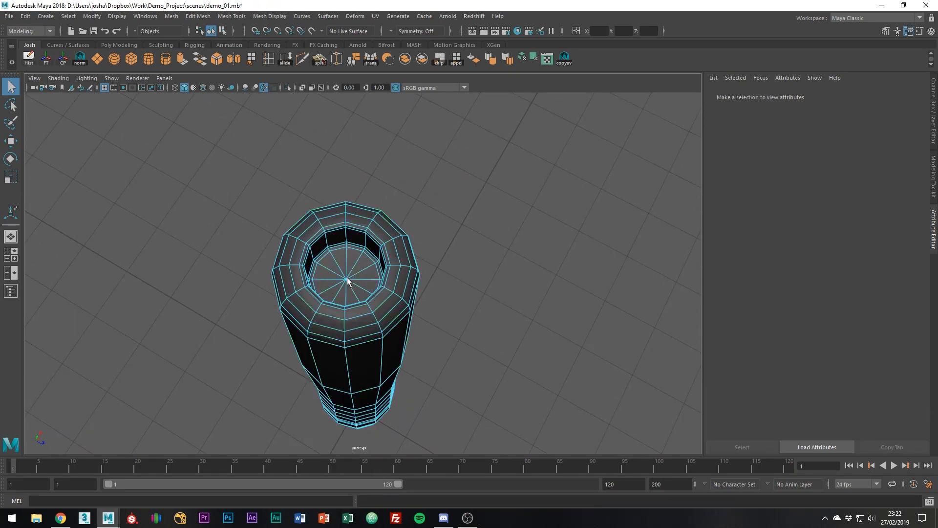
Extract the pen's top cap faces as a separate object, polySurface6, via the marking menu
click(349, 281)
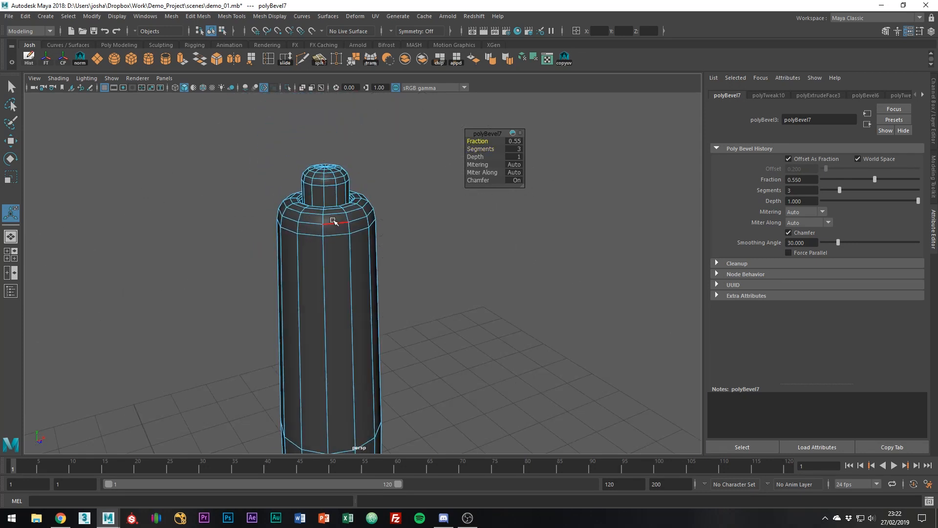
right_click(334, 220)
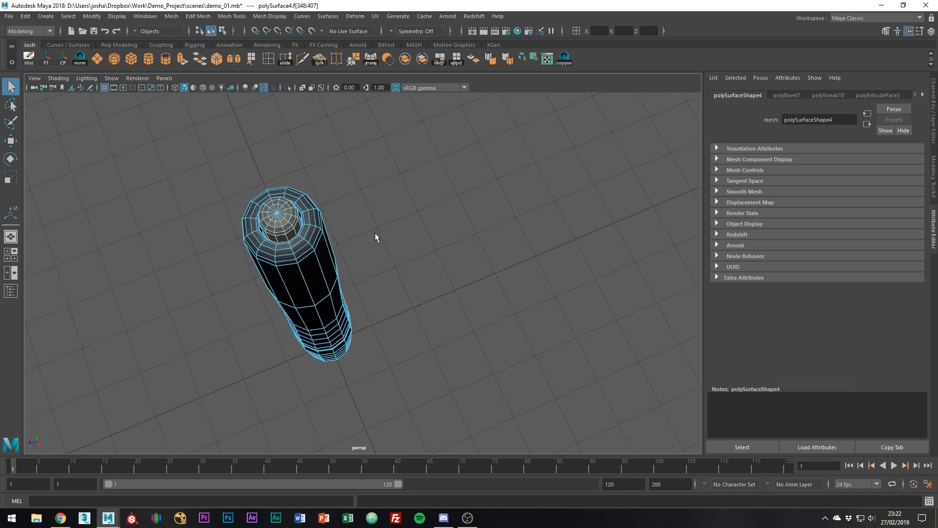
right_click(293, 174)
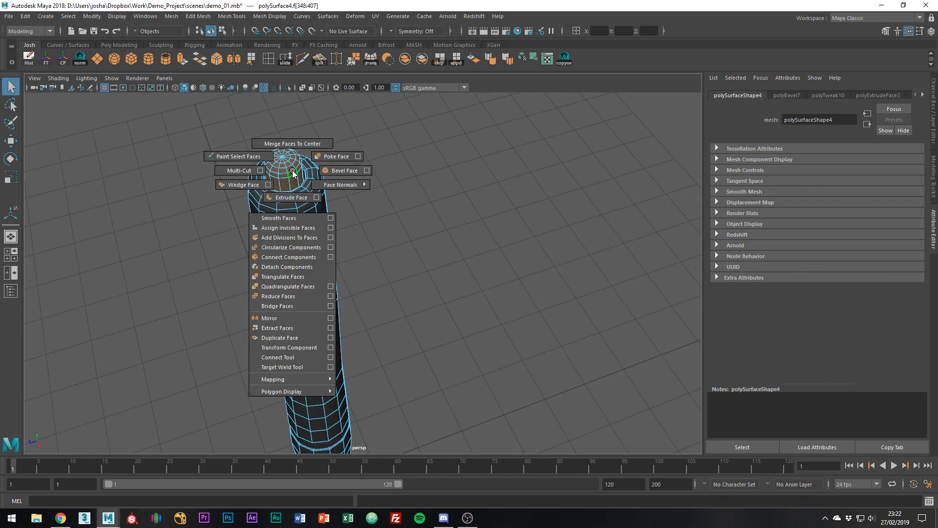
mouse_move(288, 327)
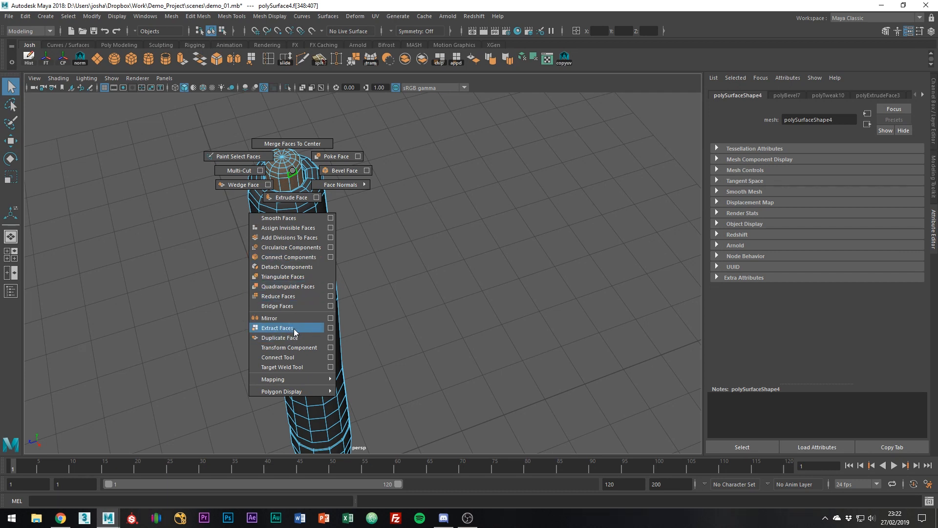
click(276, 327)
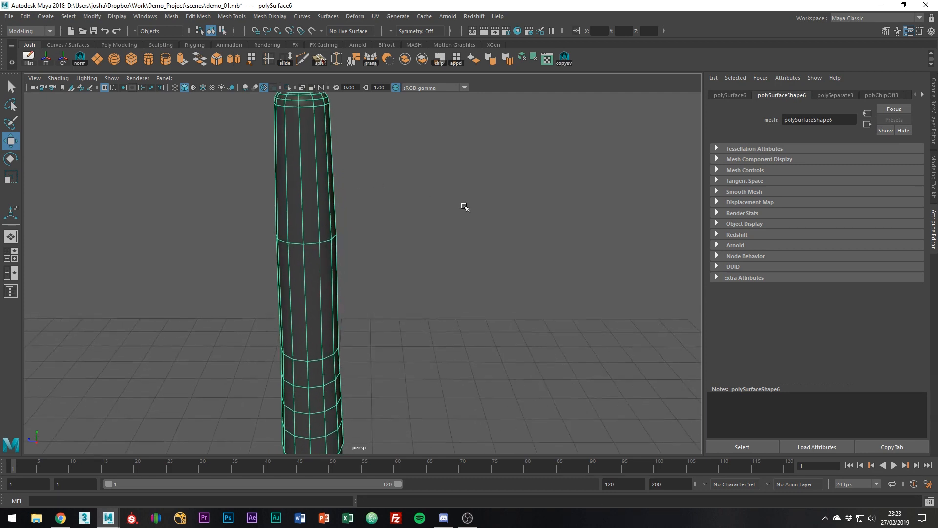
Extract the face band near the body's top into a separate ring and bevel its edges
right_click(321, 161)
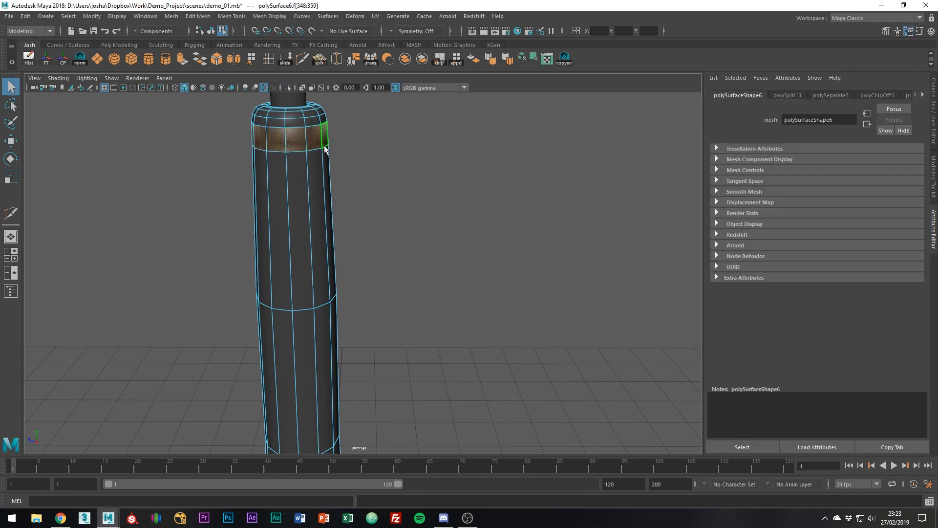
right_click(323, 149)
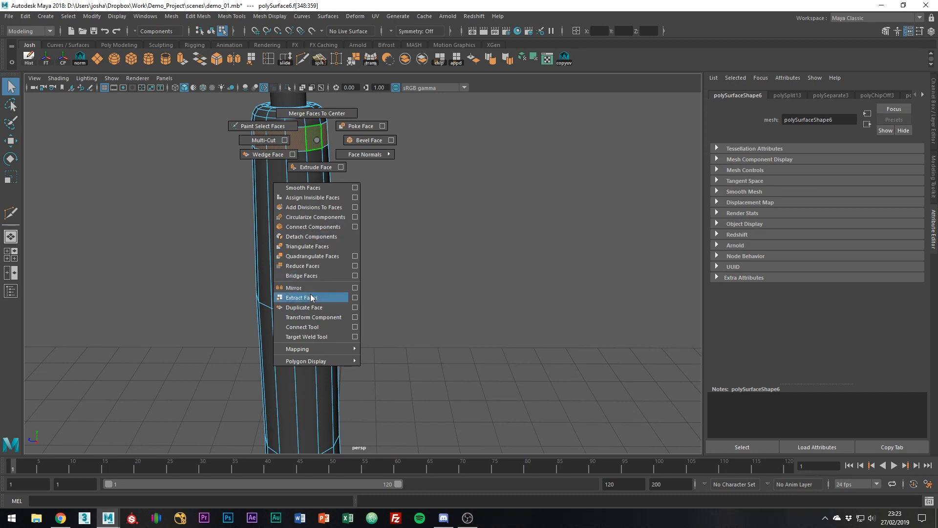
click(302, 297)
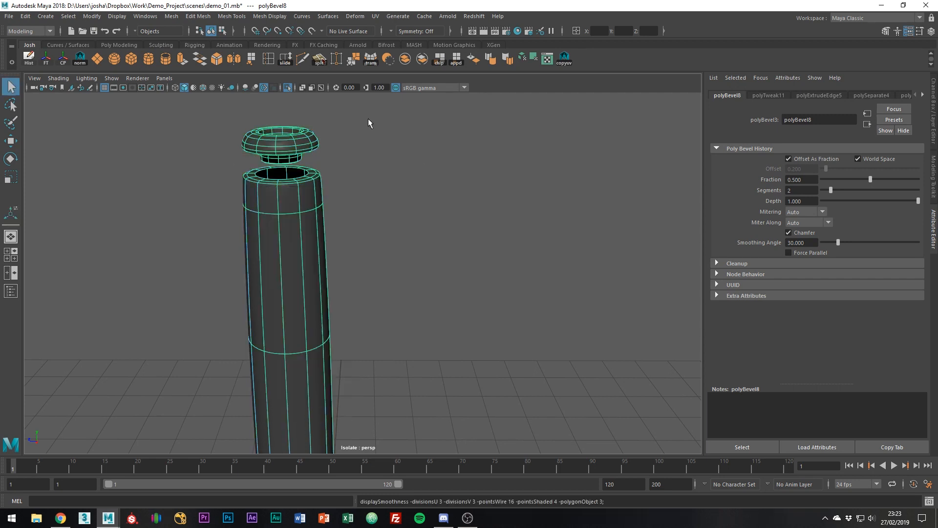
right_click(312, 212)
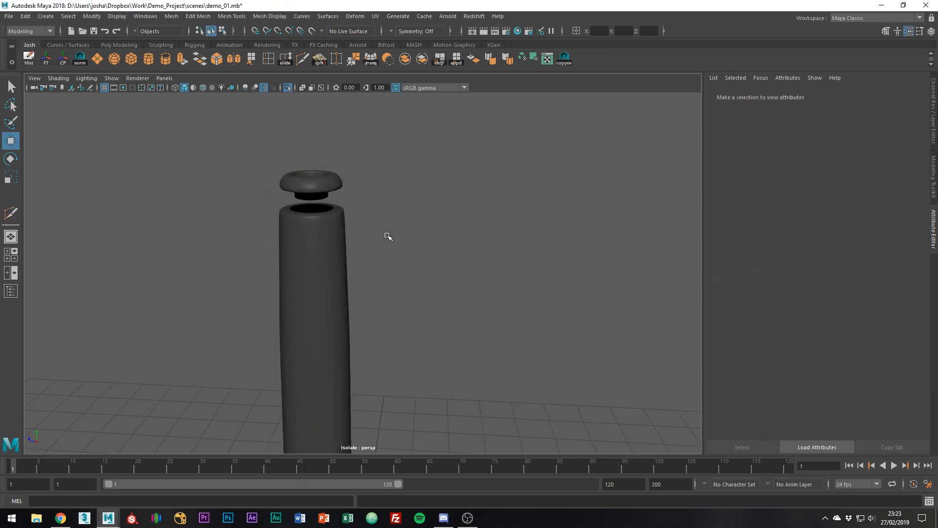
Lower the ring's bevel Fraction to about 0.14 so its edges are only slightly rounded
click(314, 203)
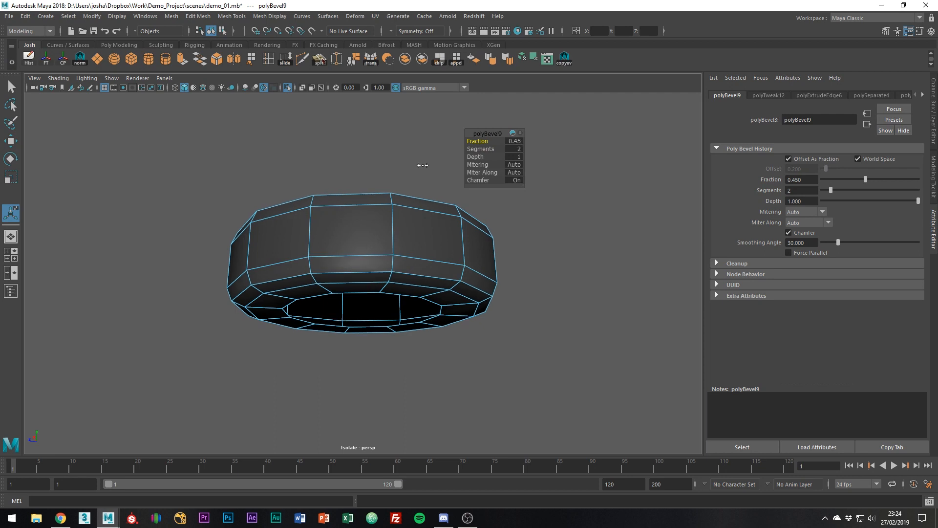
drag(423, 166, 410, 167)
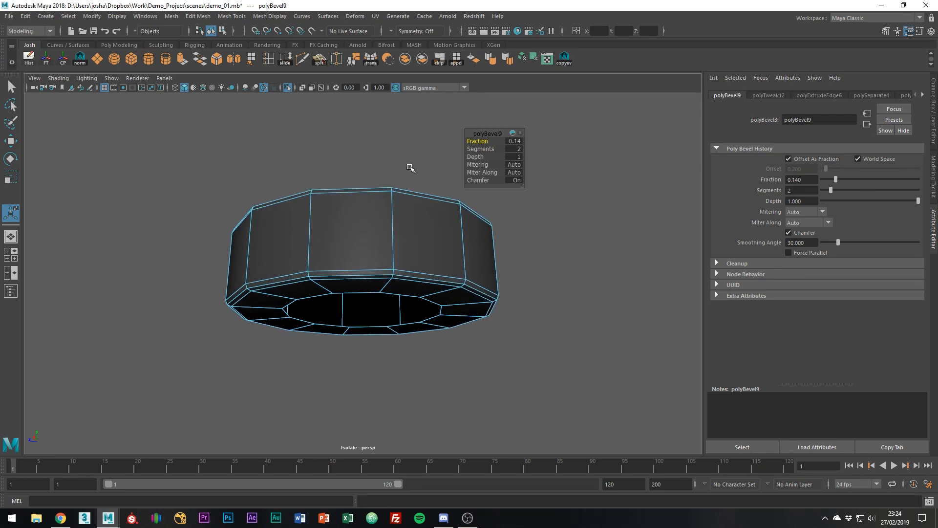
click(781, 95)
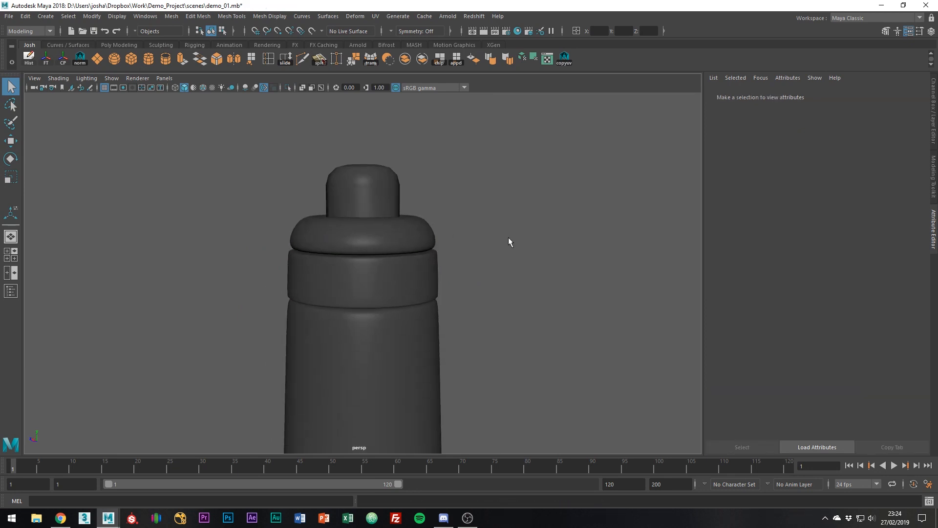
Extrude a ring face outward and down the body to form the pocket clip
right_click(358, 299)
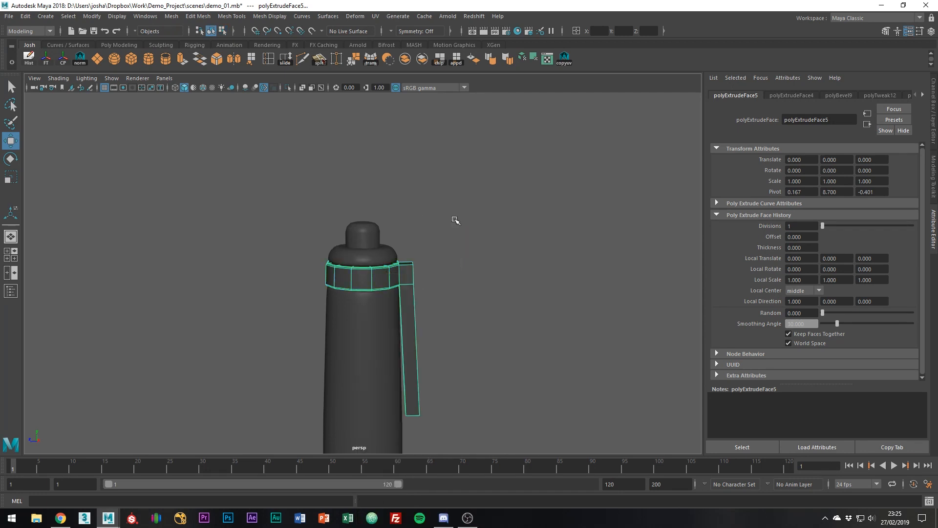
click(476, 270)
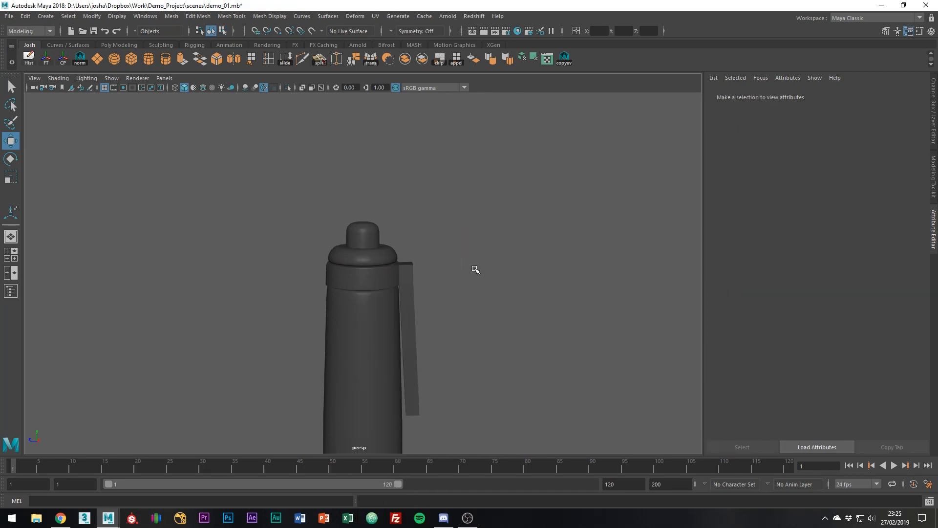
mouse_move(574, 251)
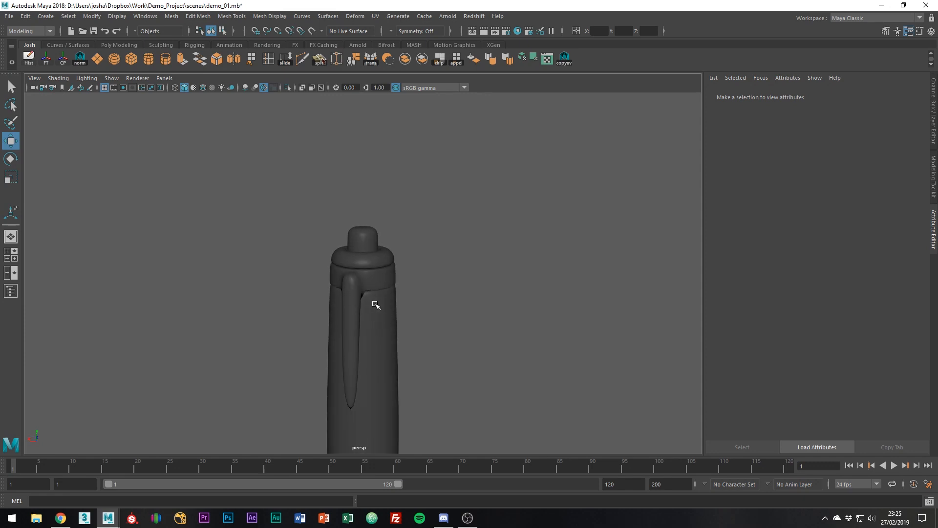
click(321, 347)
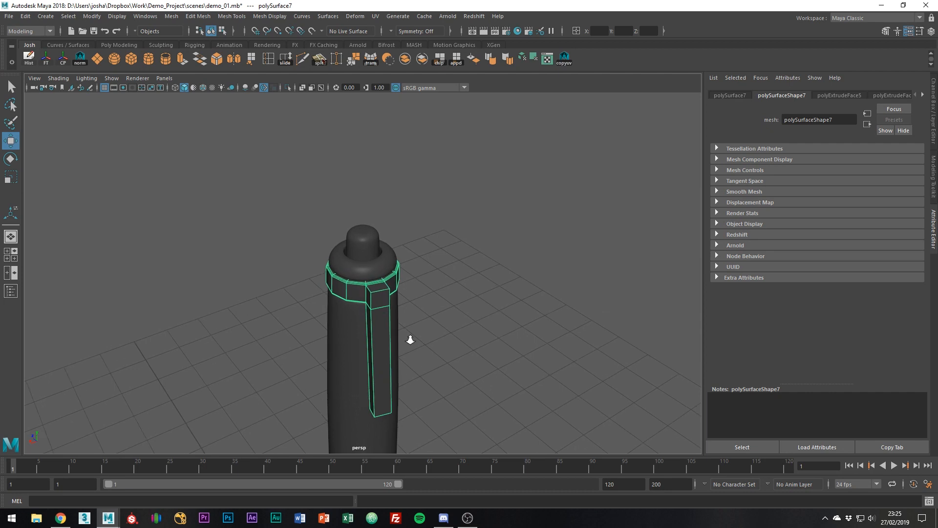
Use Multi-Cut to add new edge loops across the ring and clip
right_click(409, 339)
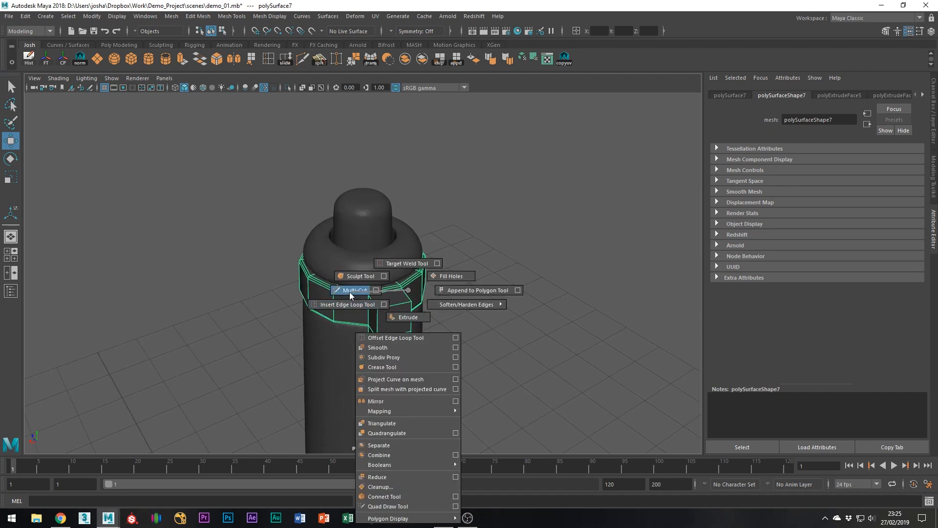
click(353, 290)
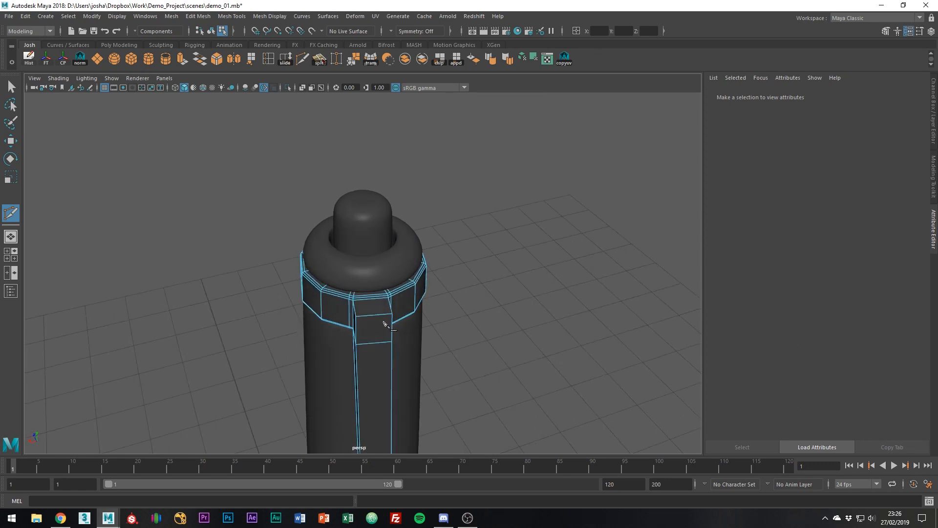
click(386, 315)
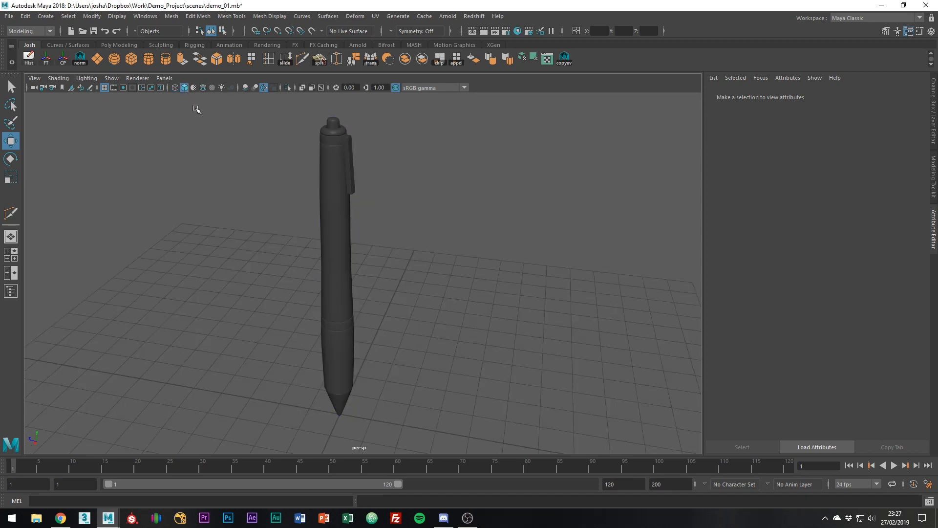
mouse_move(209, 123)
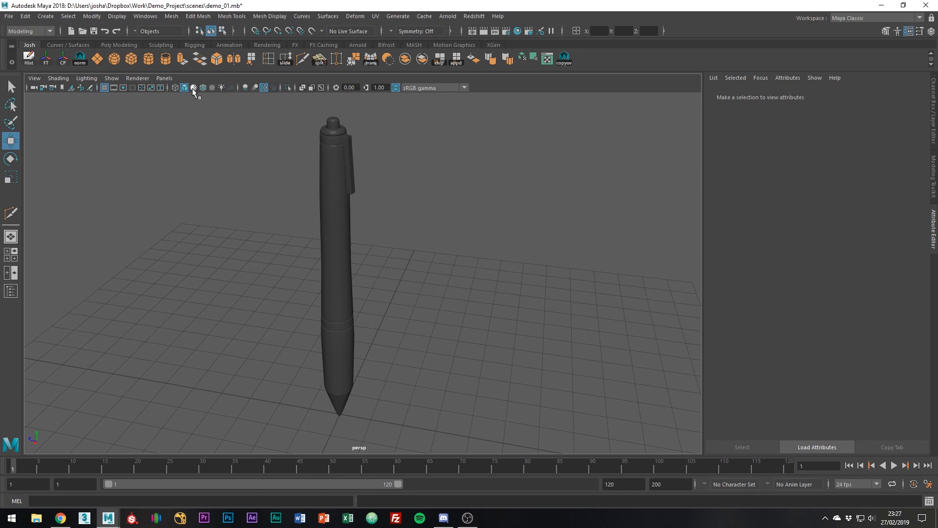
Cycle the pen through wireframe-on-shaded, silhouette and default lighting, ending in wireframe only
click(202, 87)
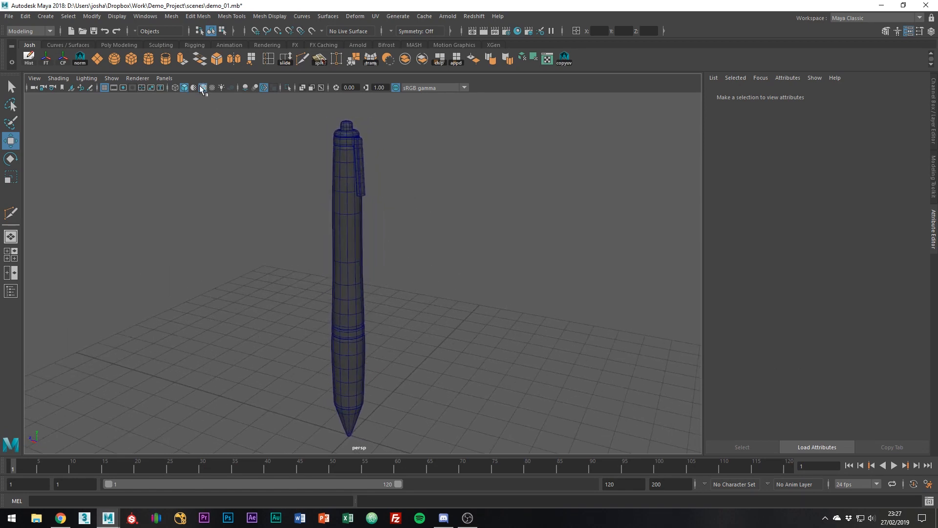
click(193, 87)
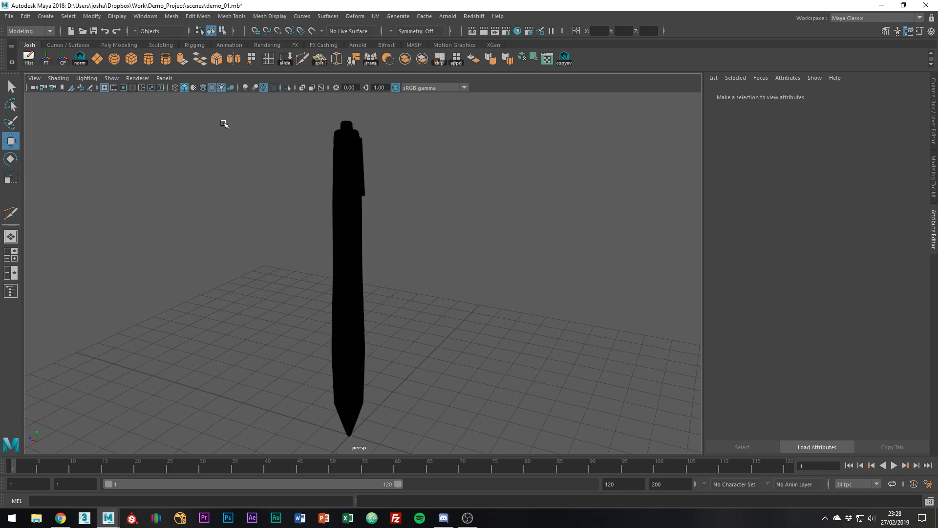
mouse_move(225, 112)
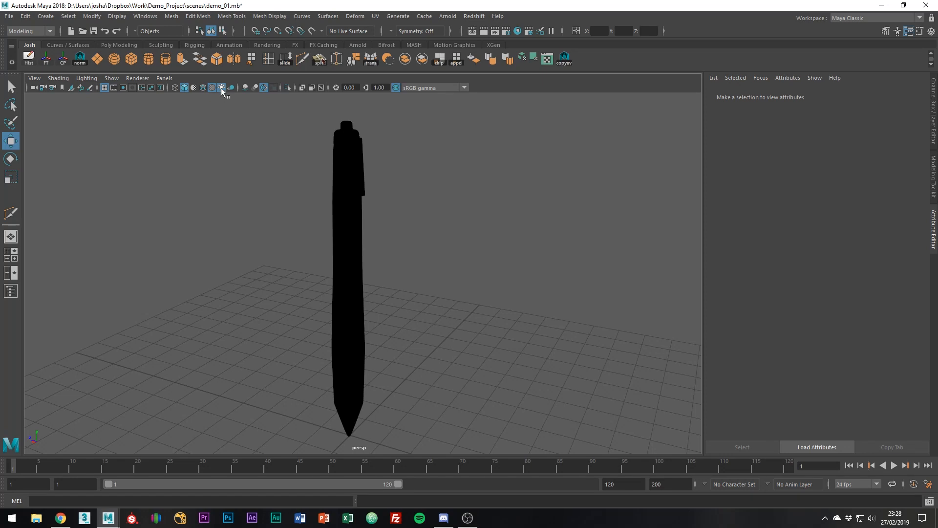
click(221, 87)
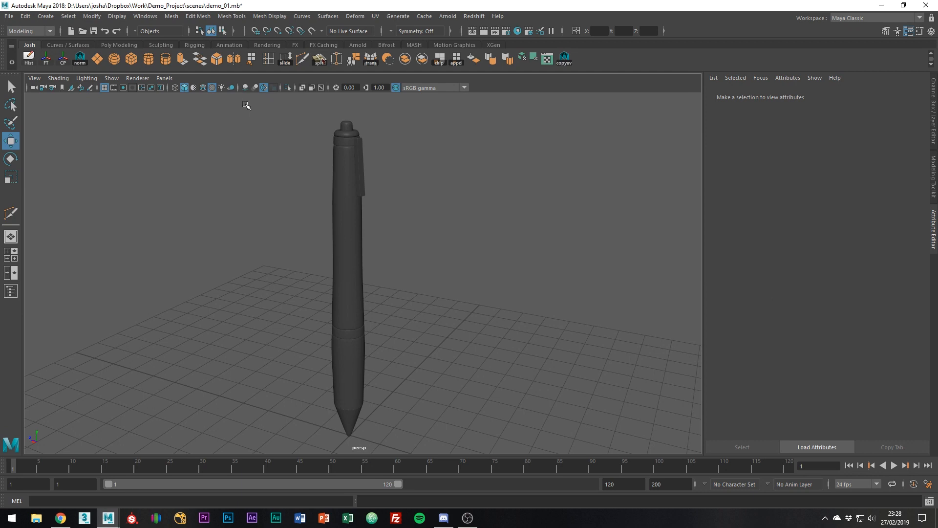
mouse_move(294, 148)
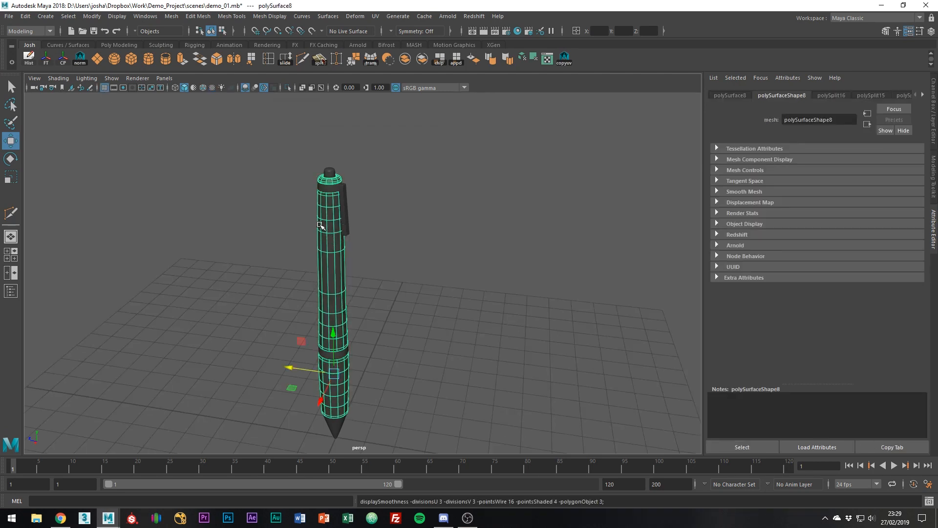
key(4)
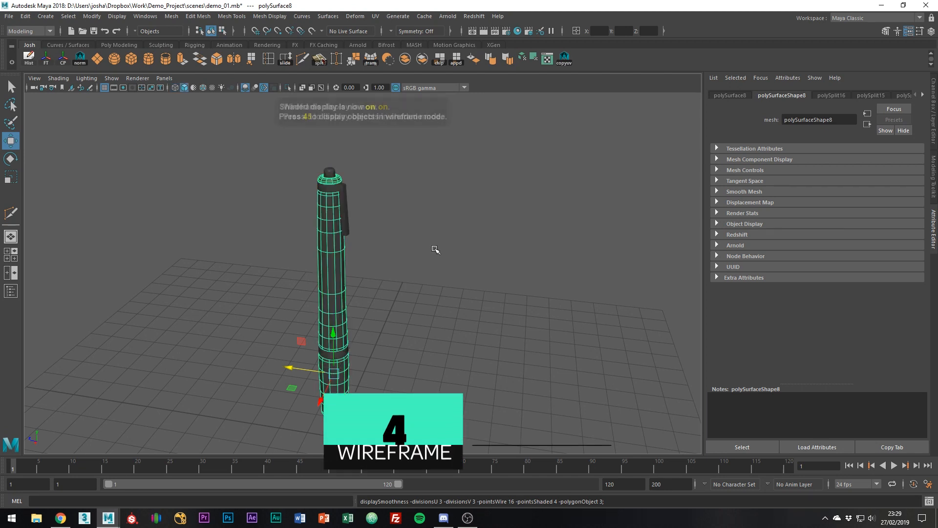